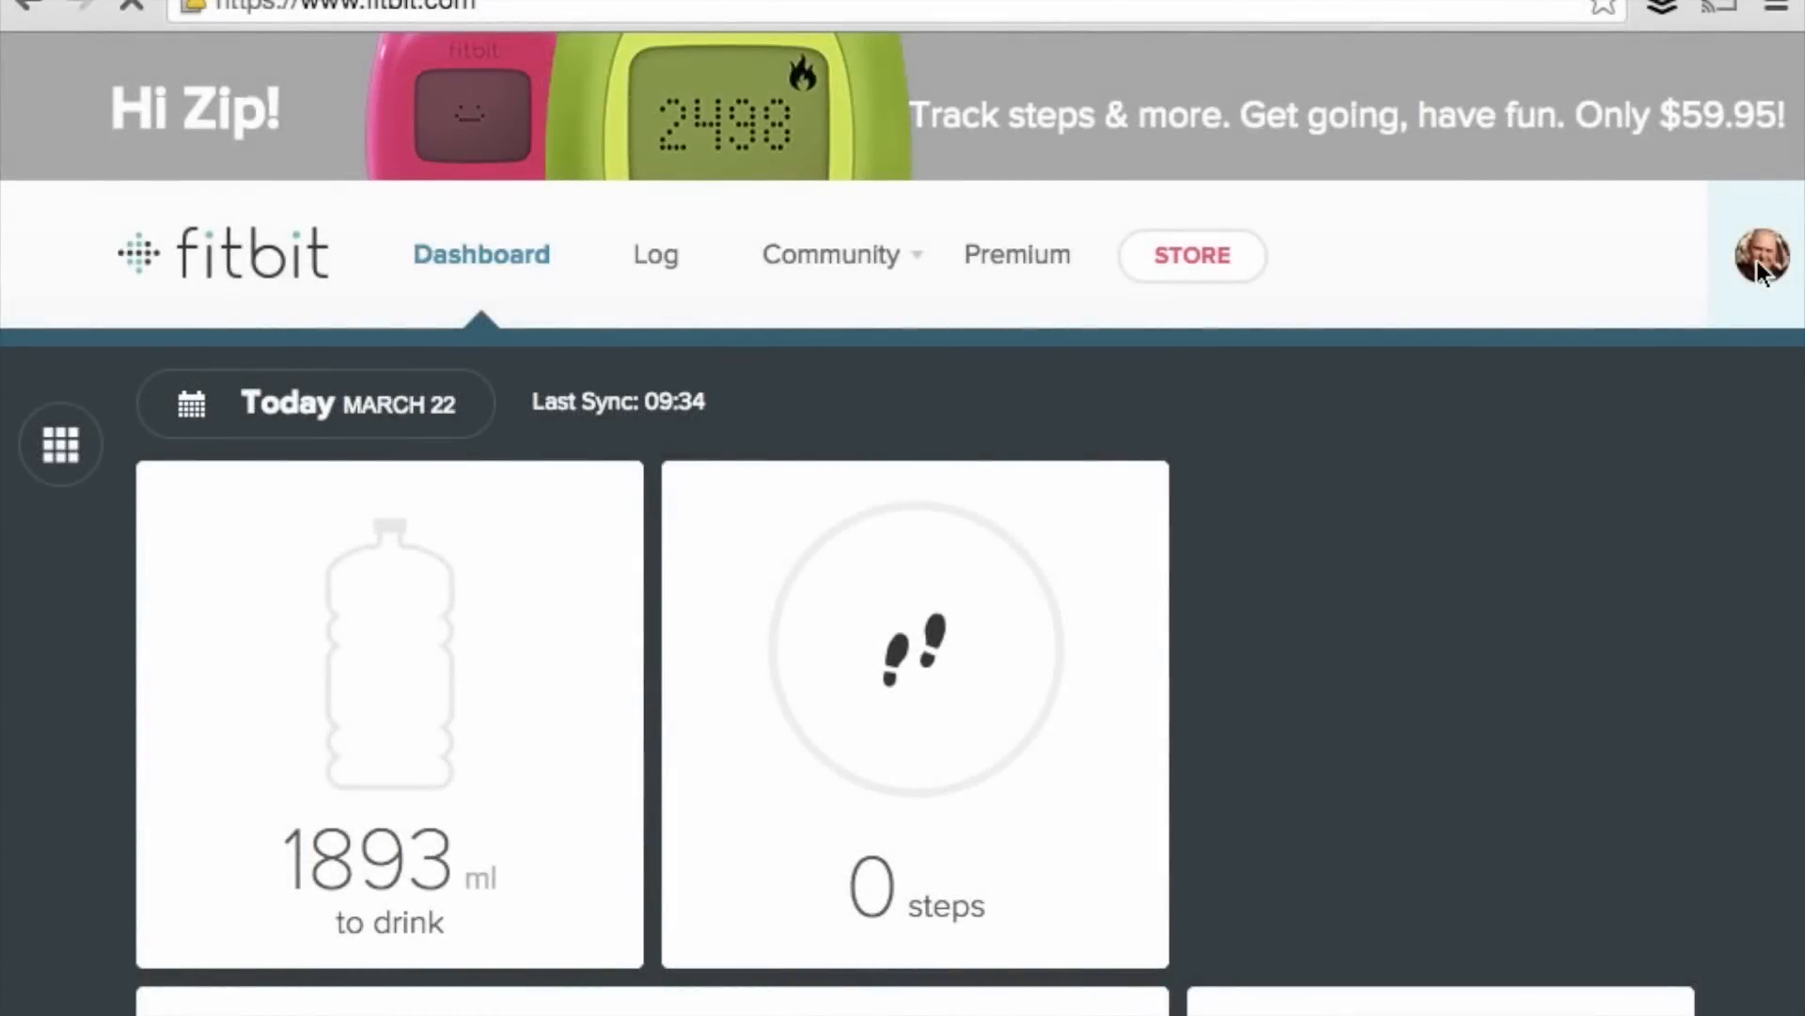
- Go to the profile page and bring up the account menu with the Charge tracker and Settings
click(1760, 256)
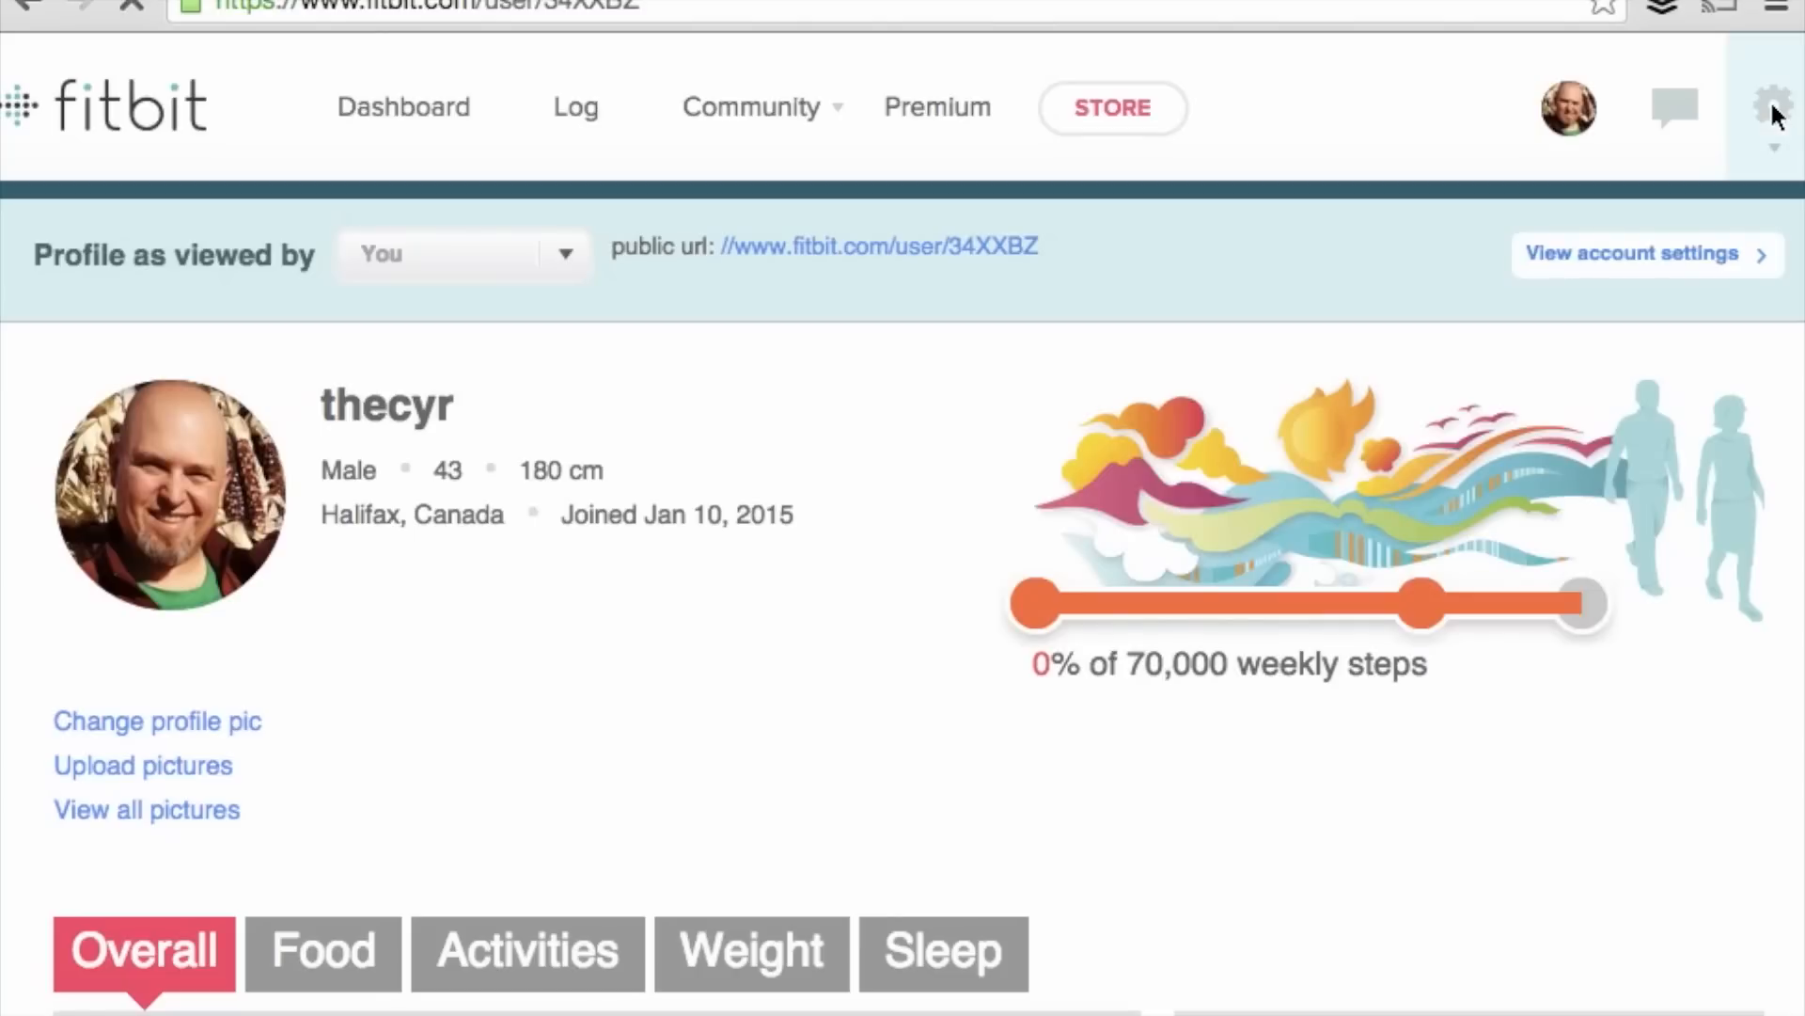
click(1771, 107)
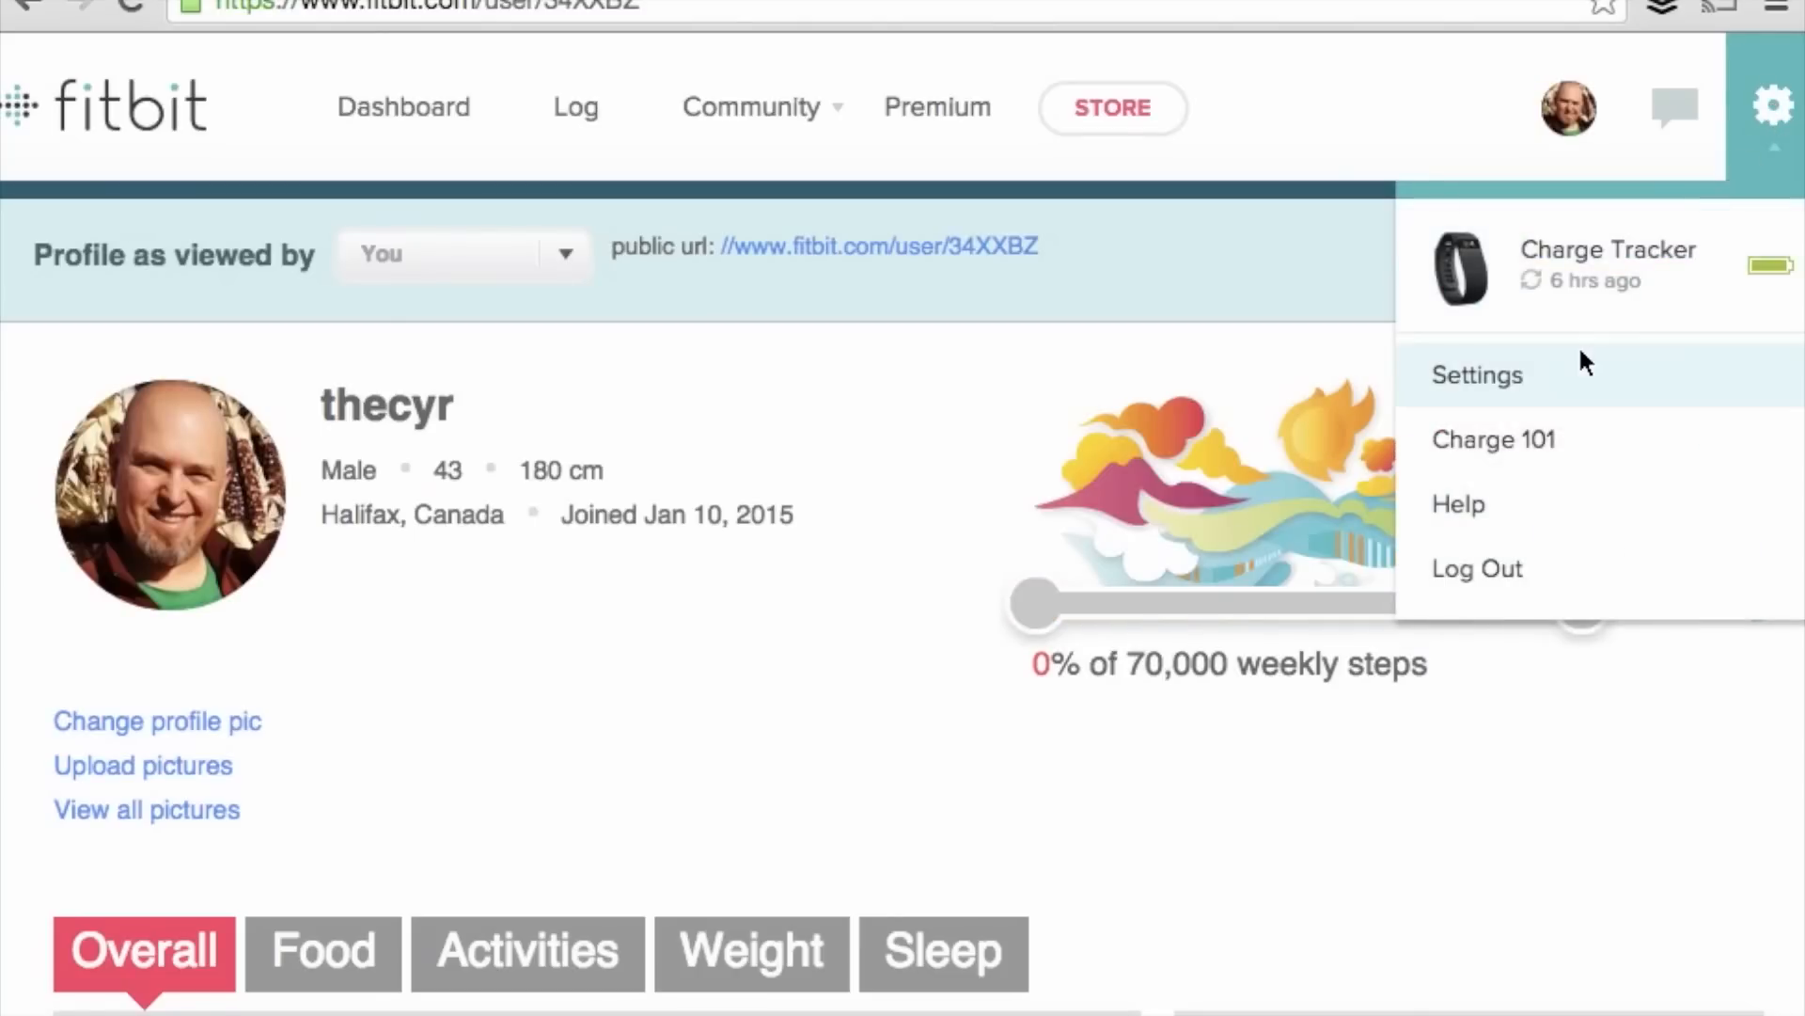
- In the Charge Display Settings, switch off Distance, Calories Burned and Floors Climbed
click(1479, 374)
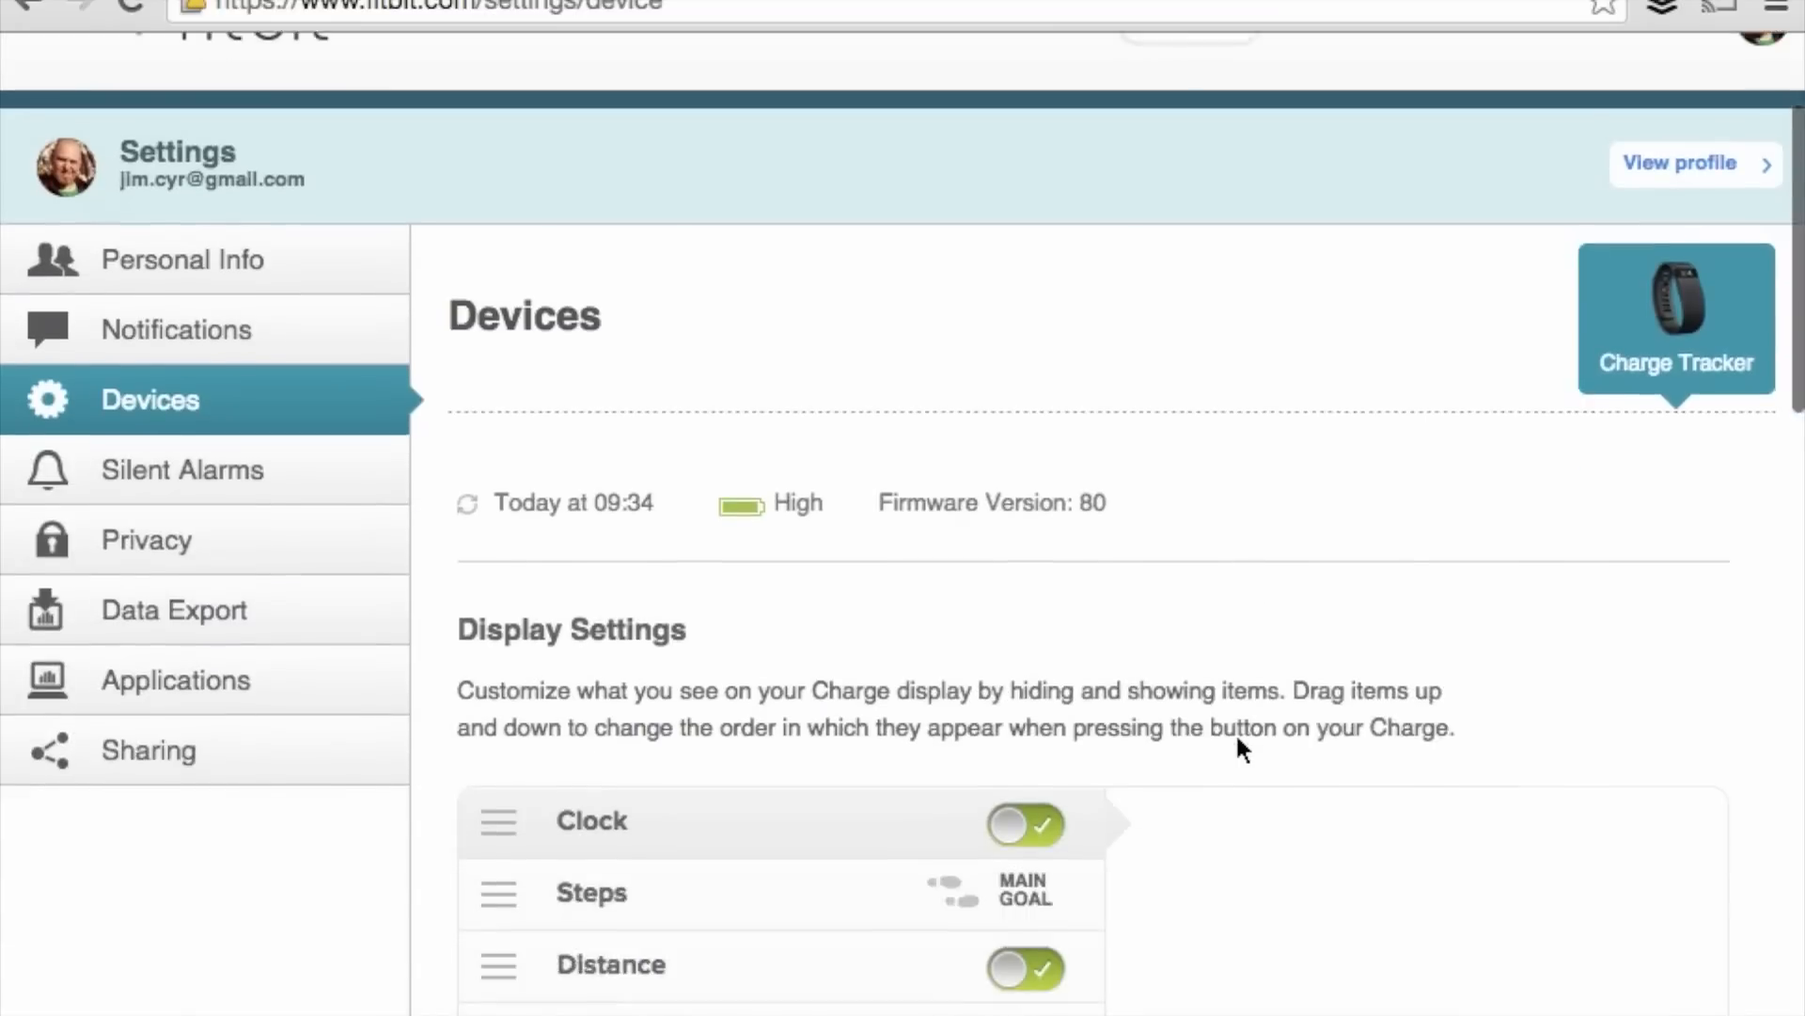
scroll(down, 3)
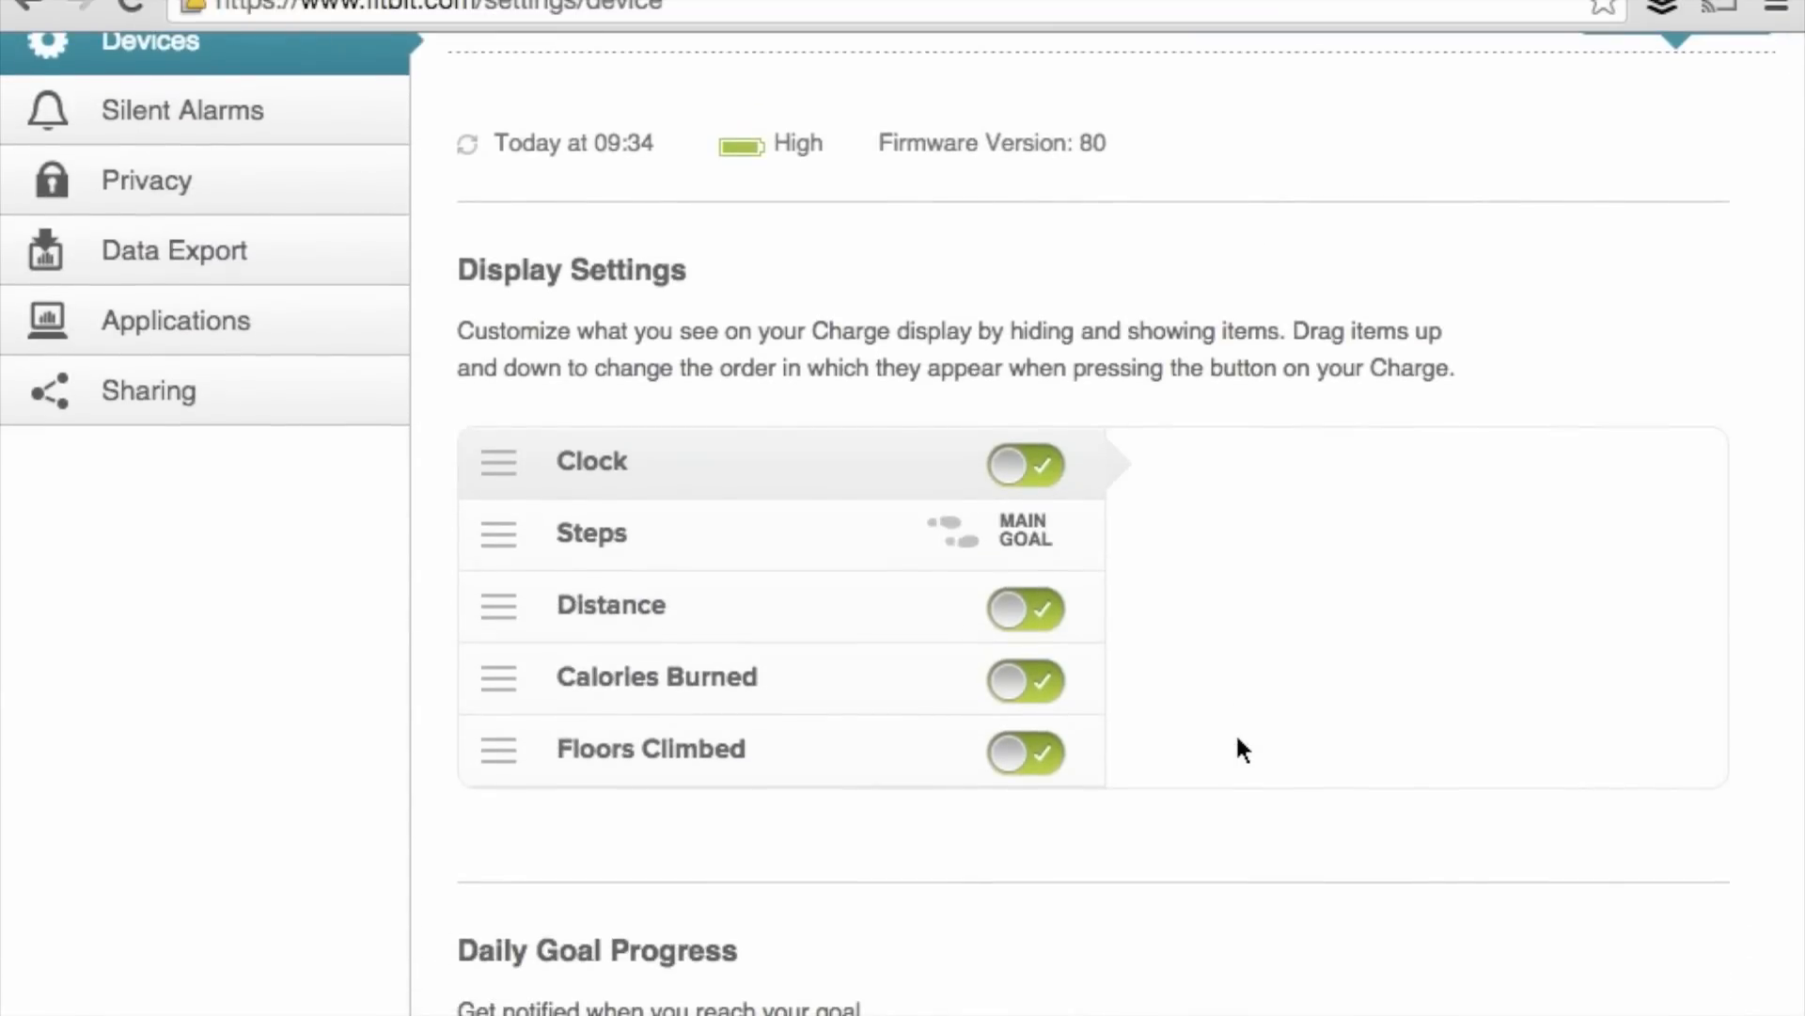
click(1021, 752)
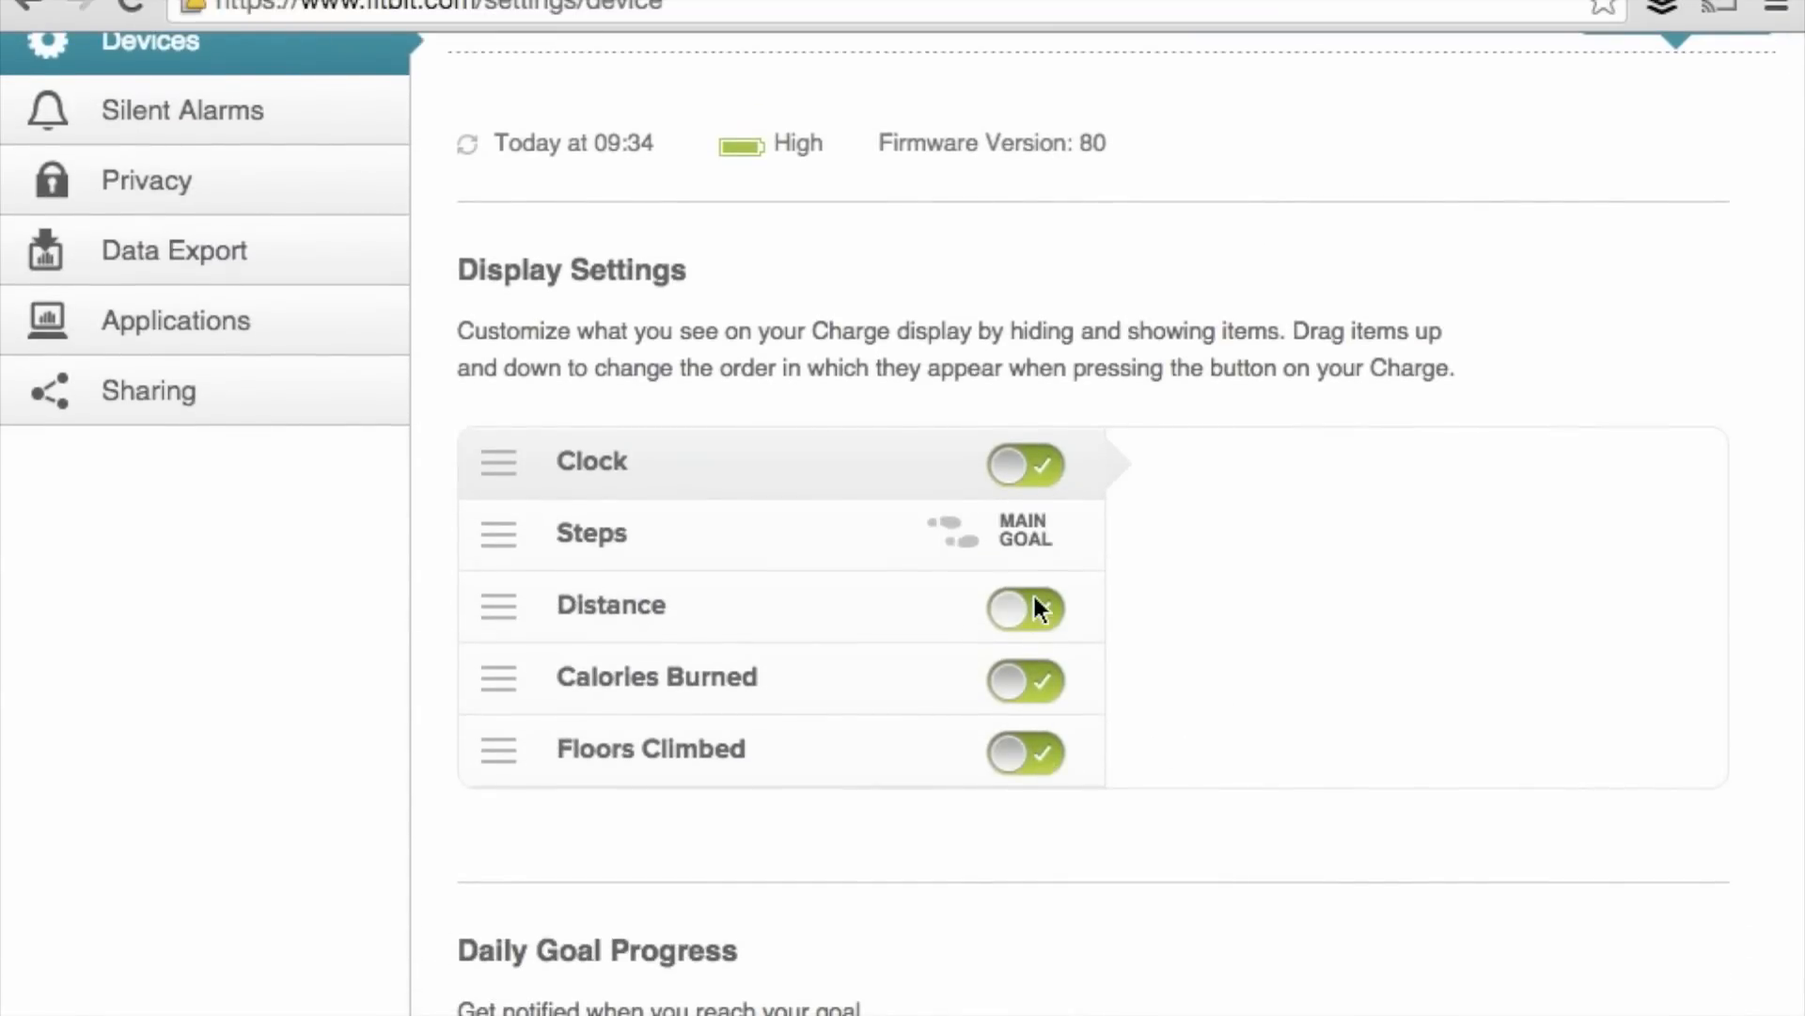
click(1023, 608)
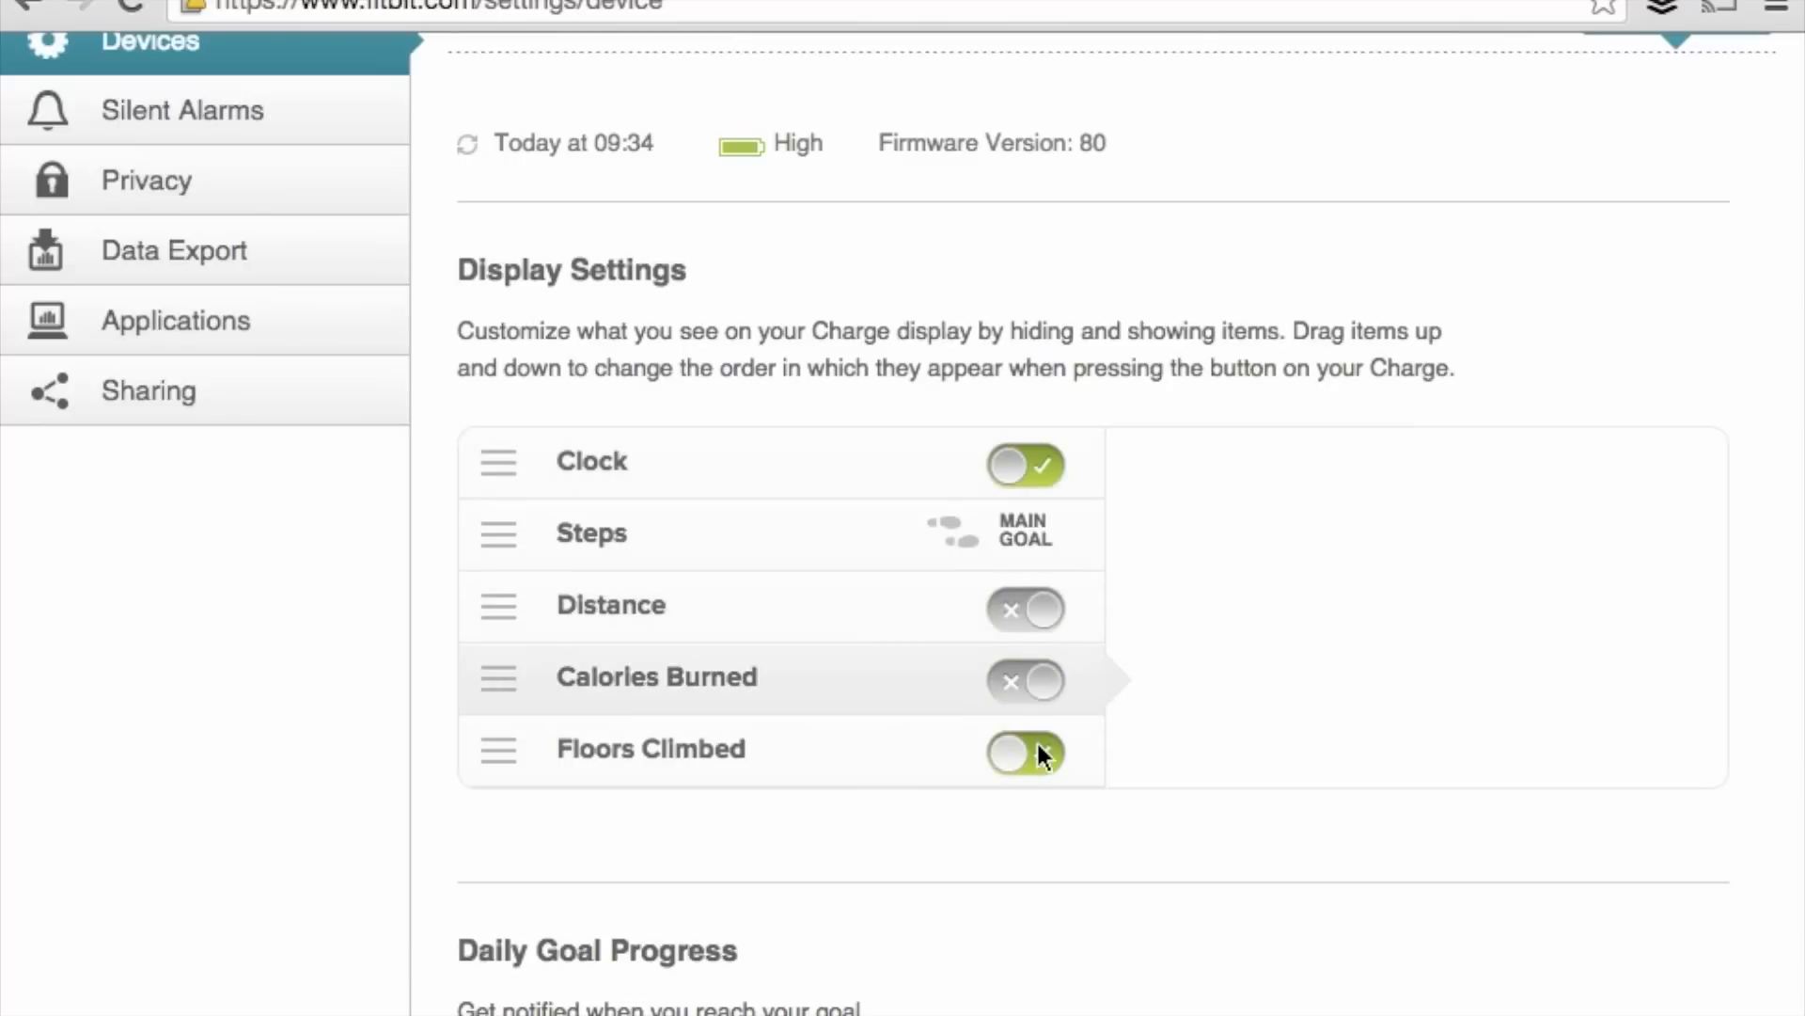
click(1023, 752)
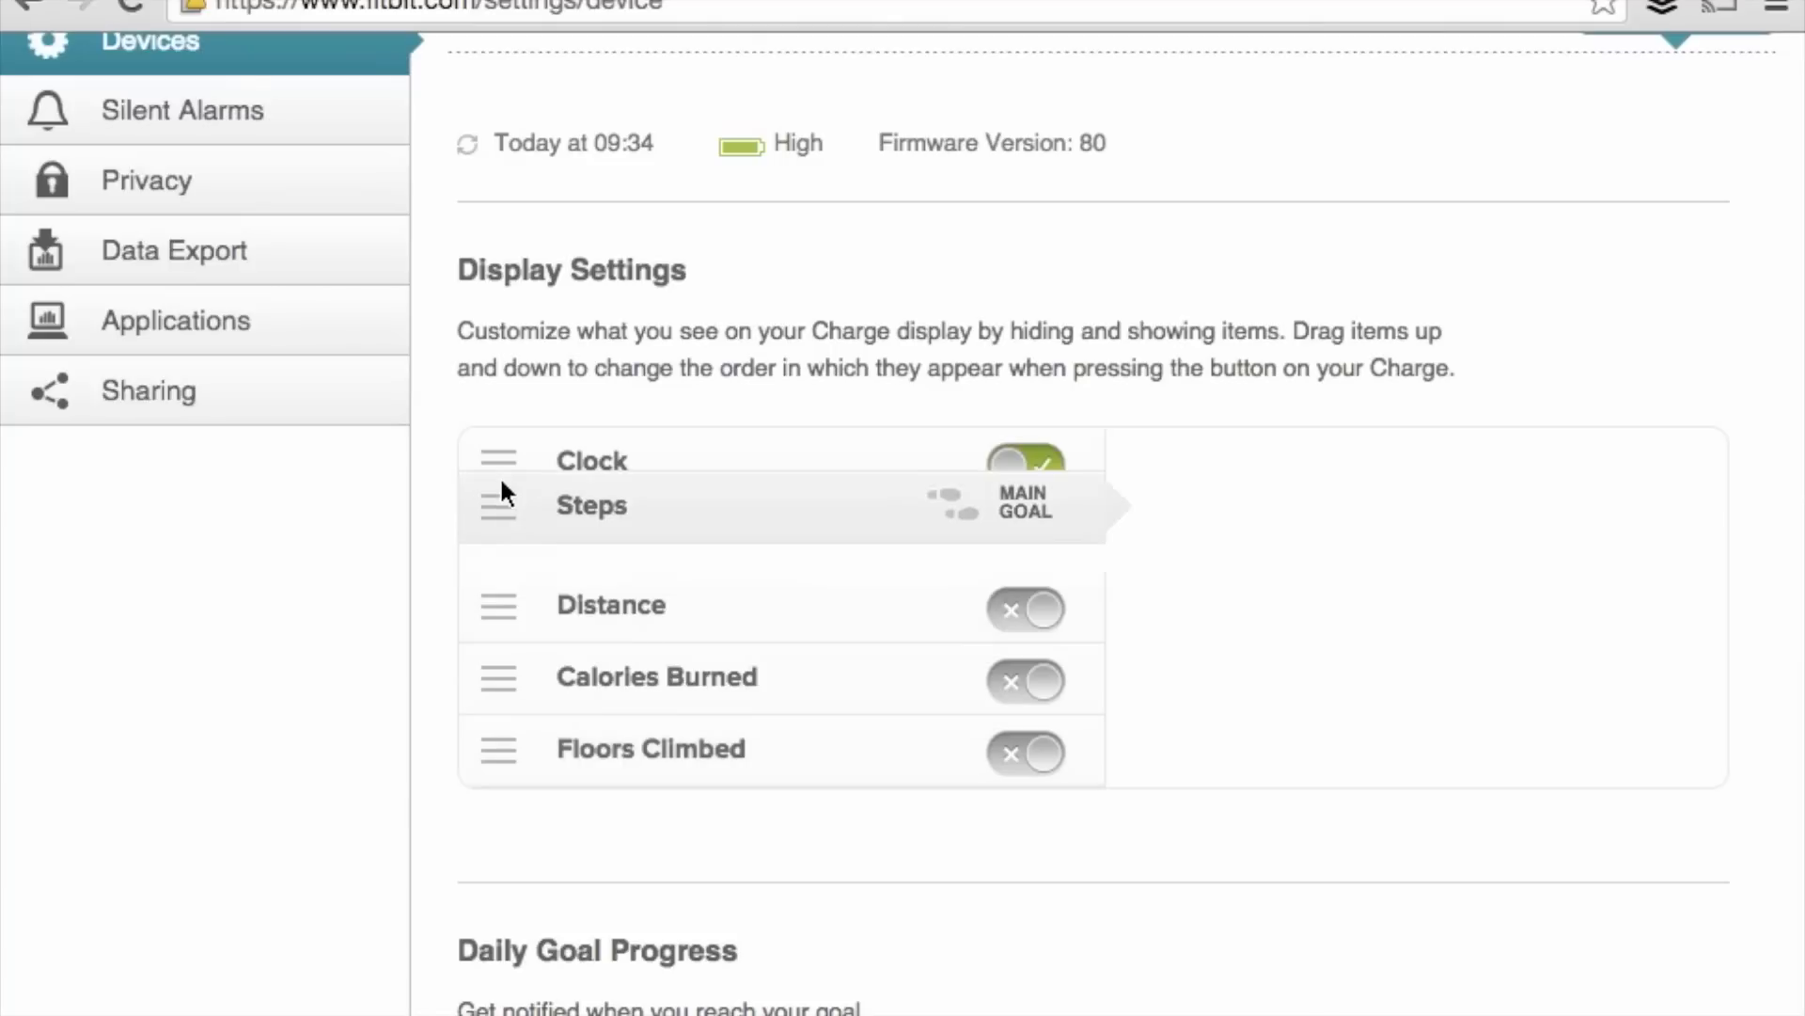
- Move Steps to the bottom of the display order and switch Distance back on
drag(497, 459, 497, 533)
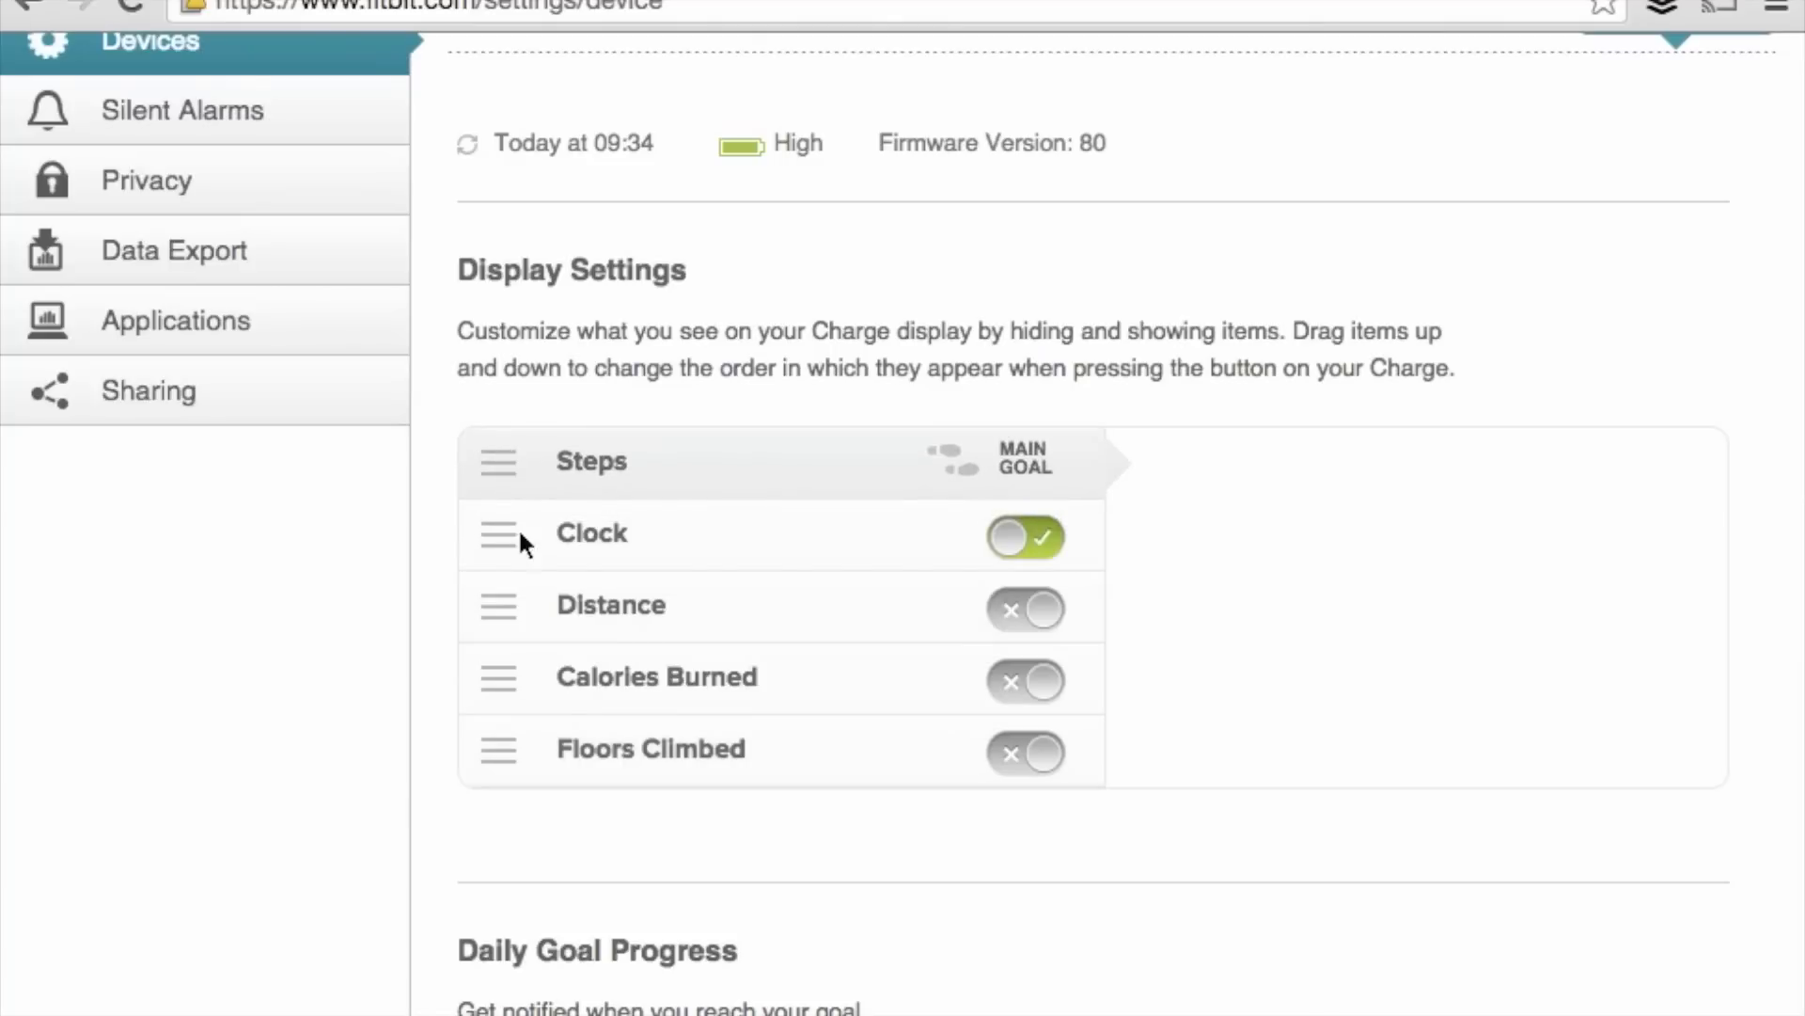
drag(496, 461, 497, 730)
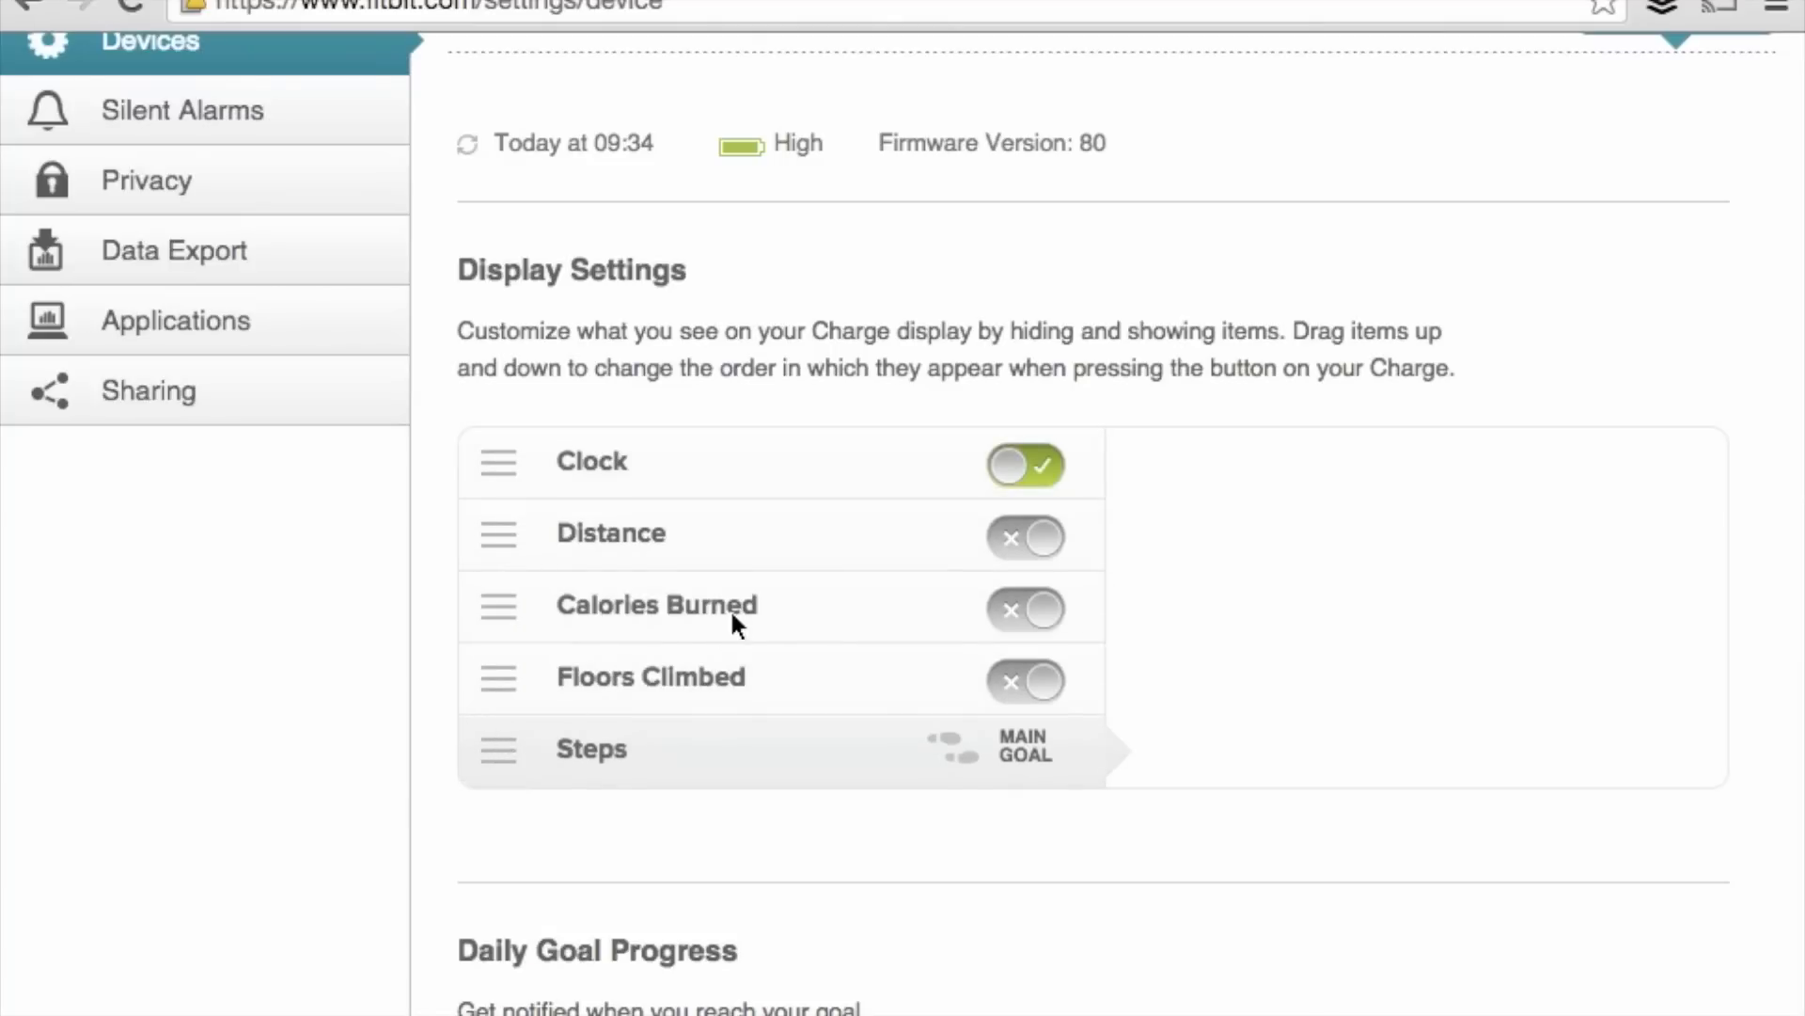
click(1023, 536)
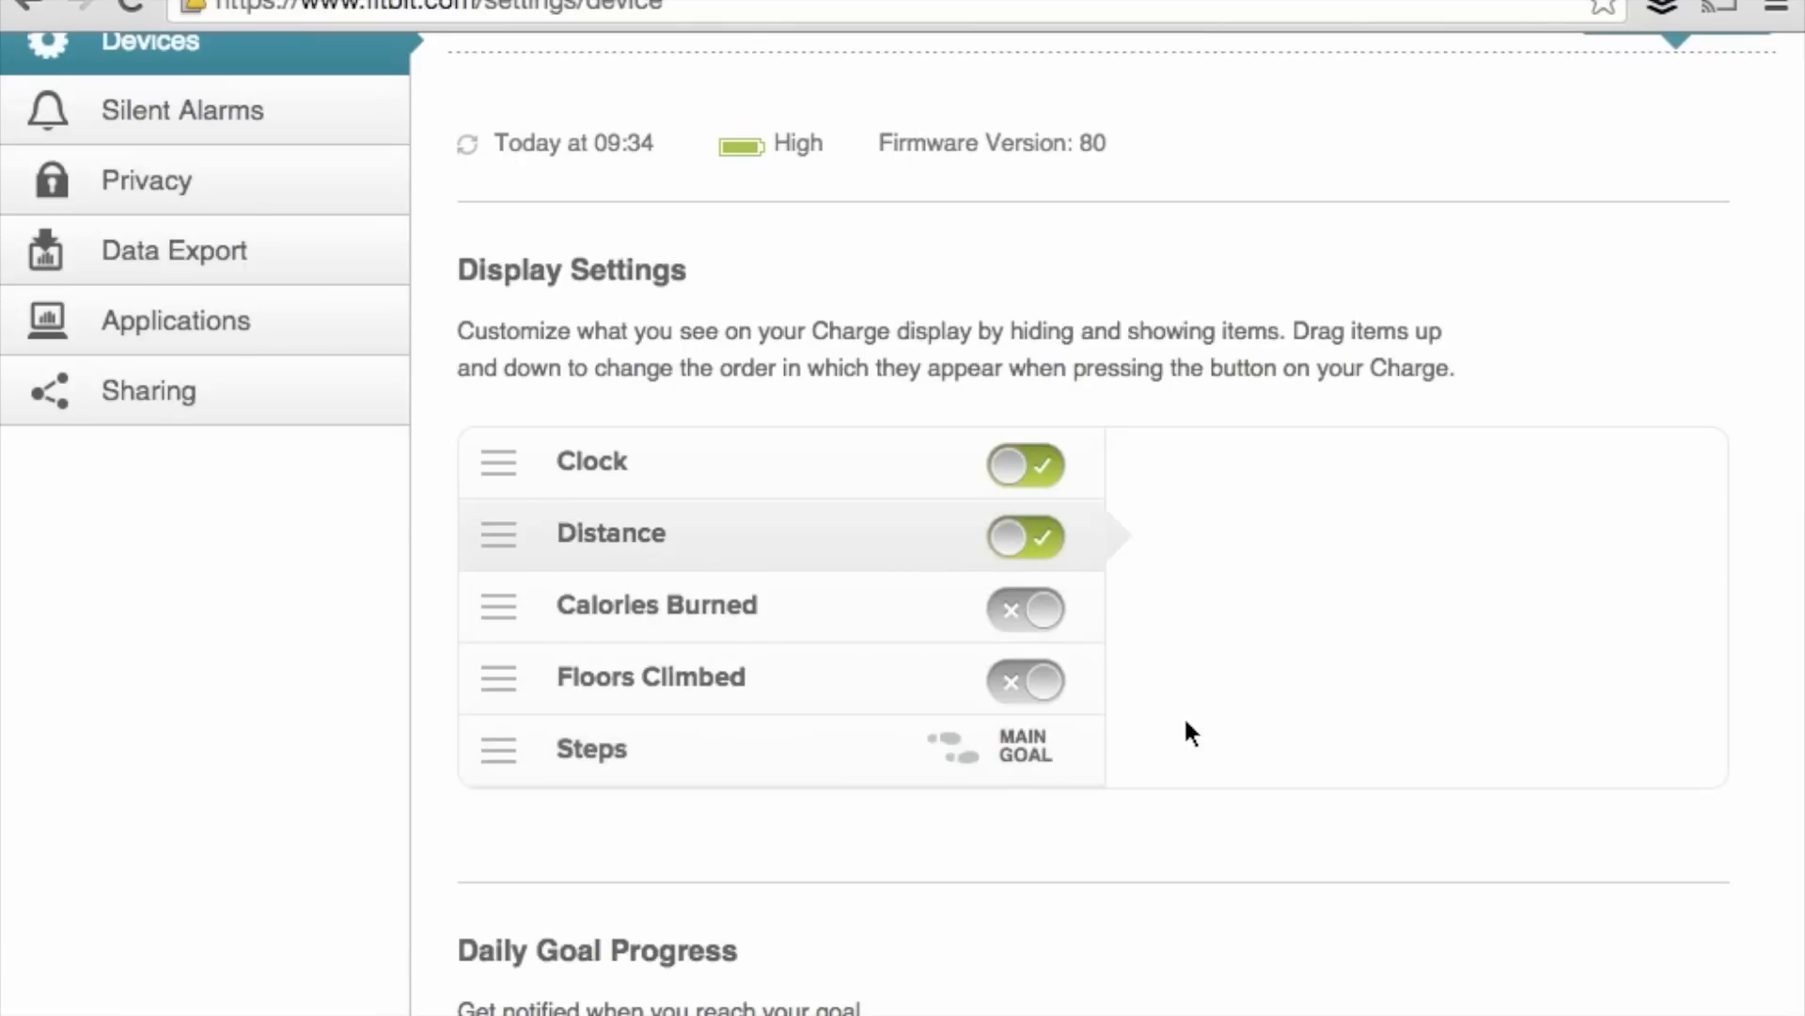
- Set the Charge Tap Gesture to Show Clock
scroll(down, 3)
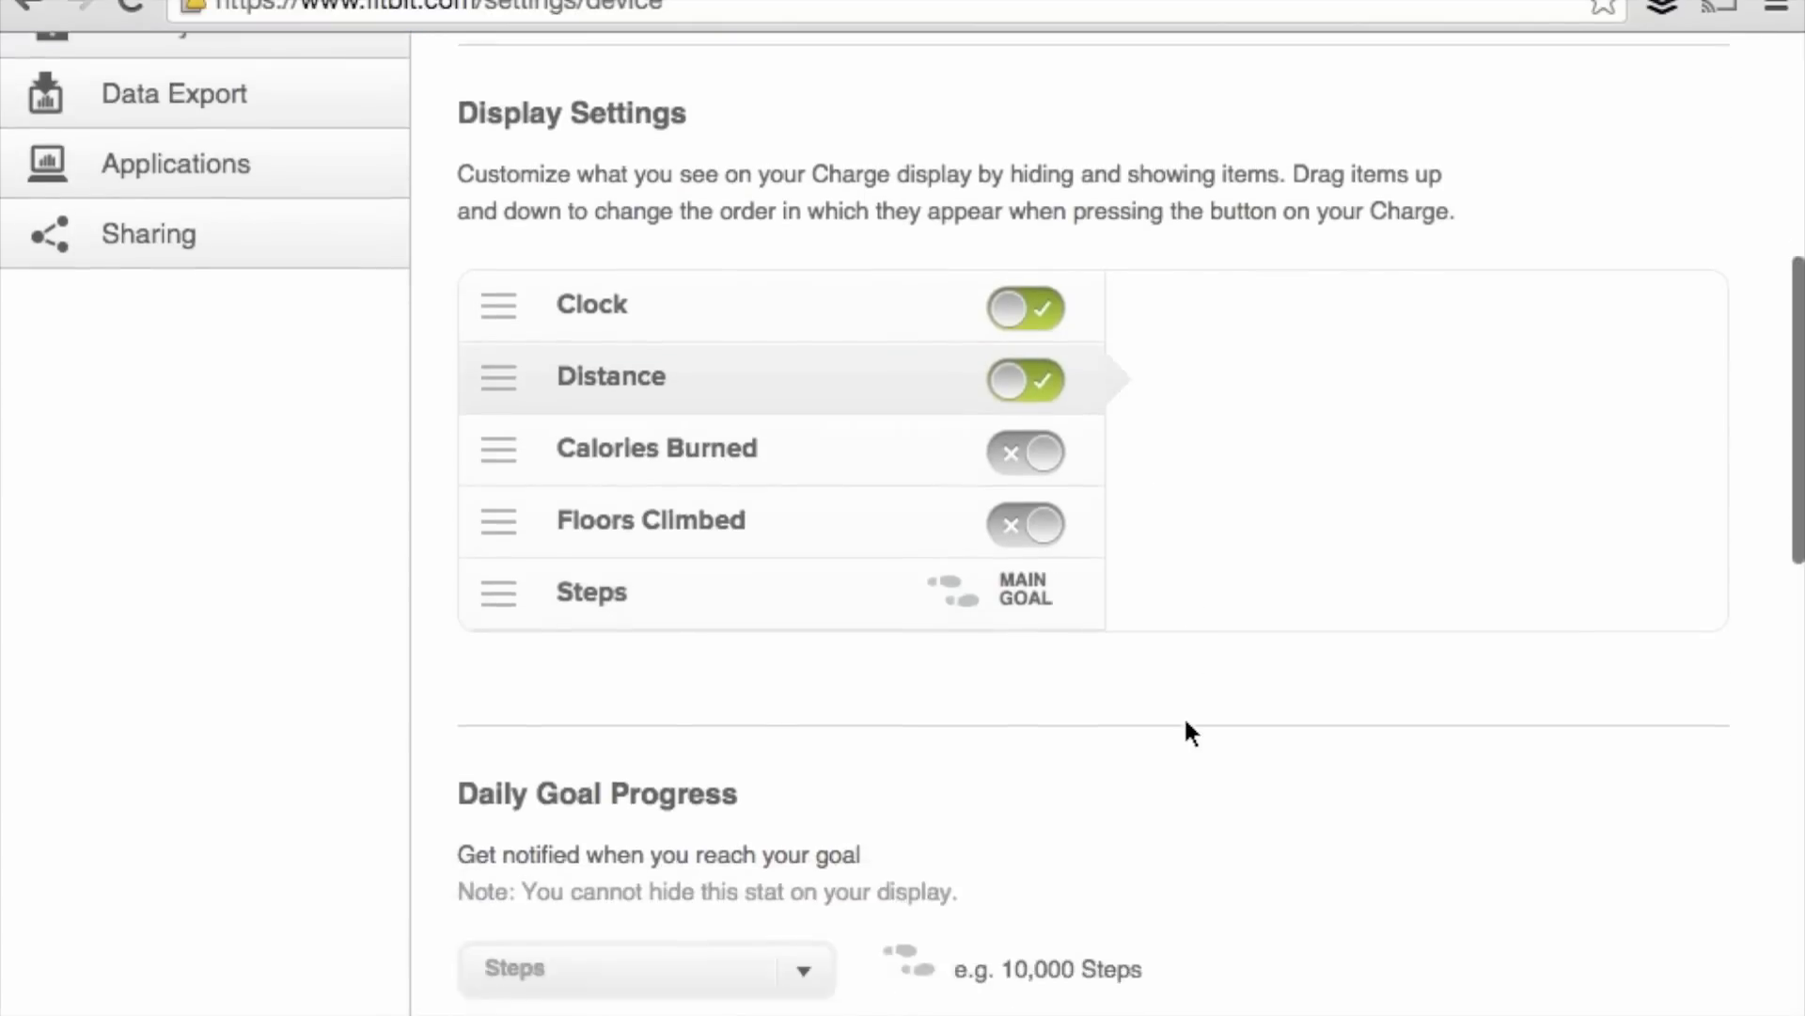
scroll(down, 3)
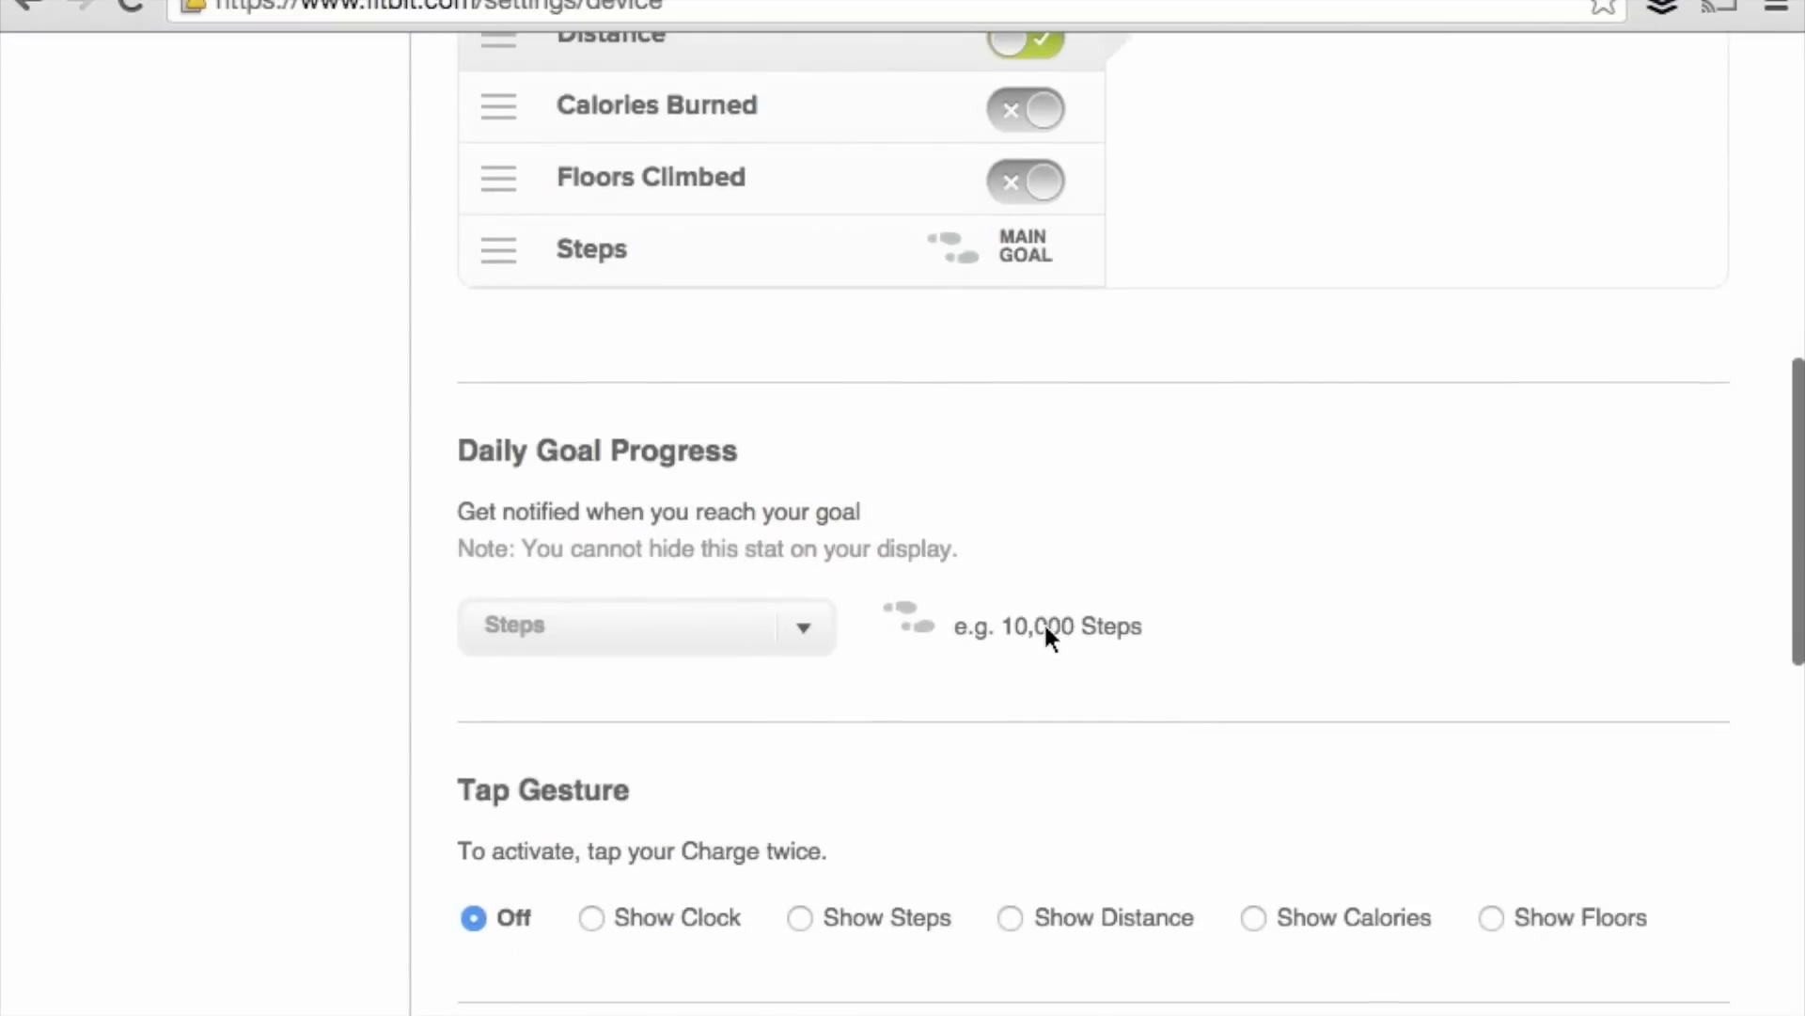
click(645, 624)
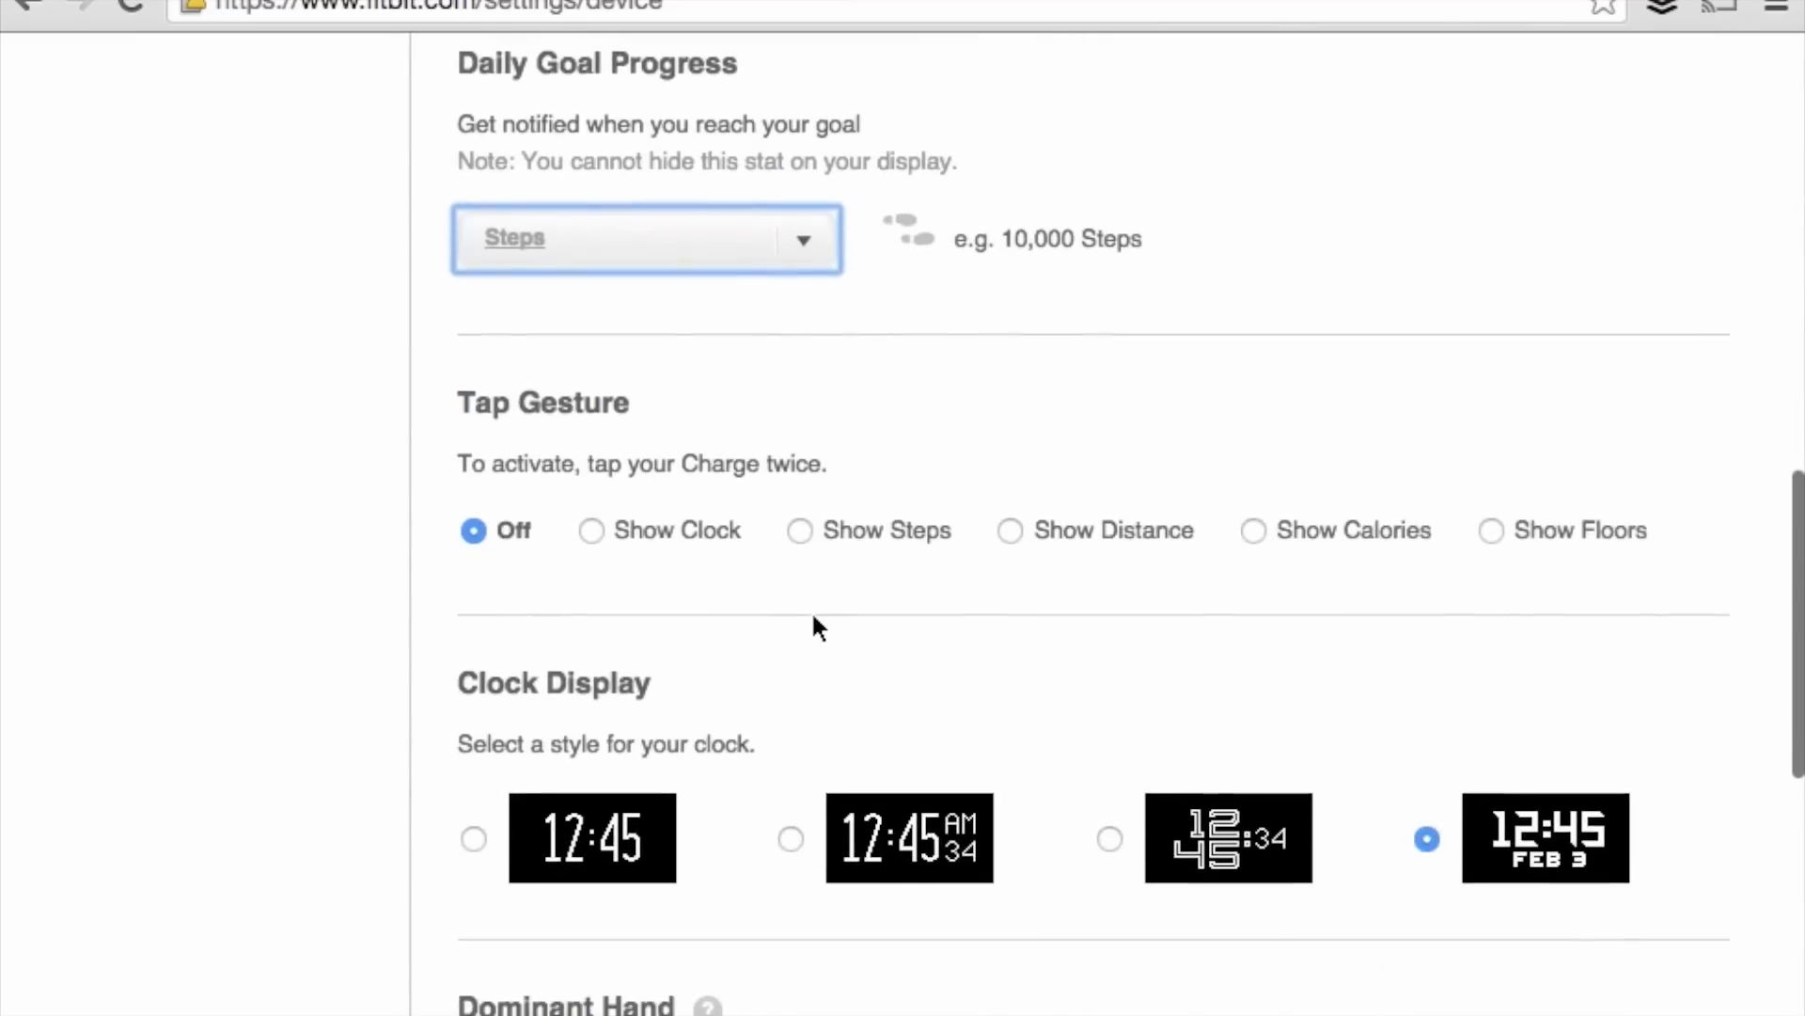
mouse_move(715, 538)
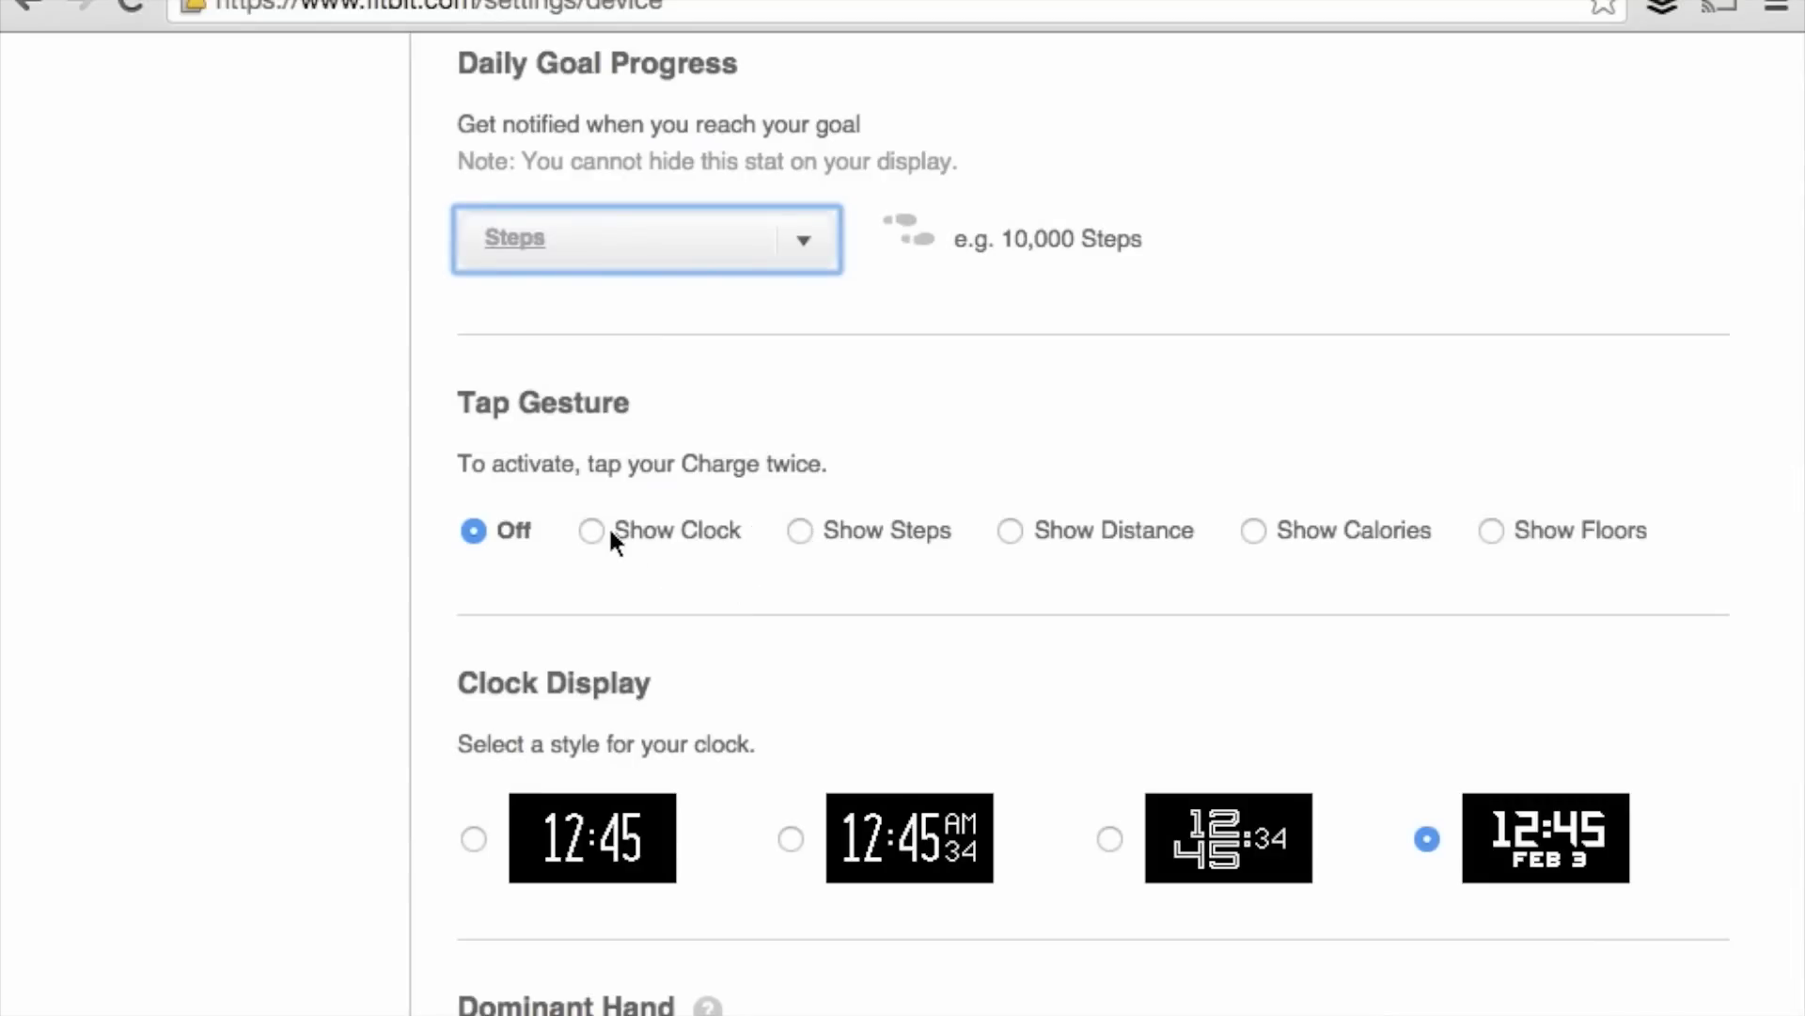
click(589, 530)
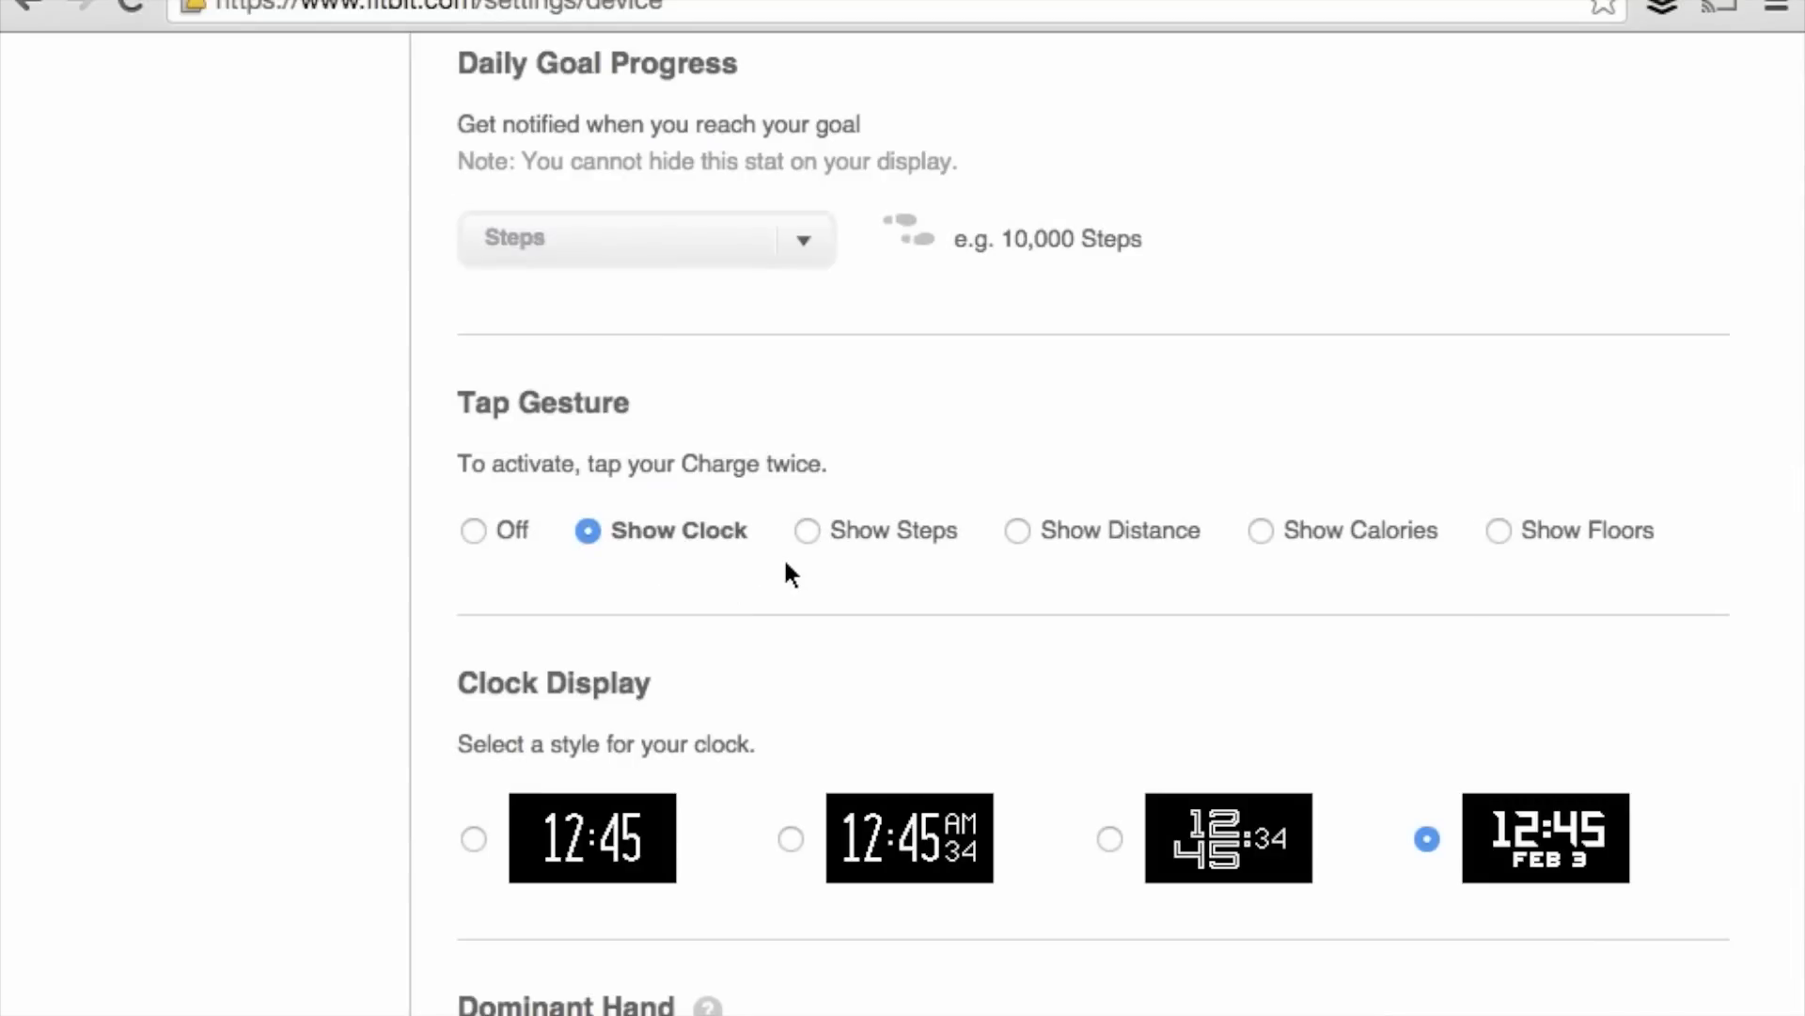
- Select the second clock style, the face showing AM/PM and seconds
scroll(down, 3)
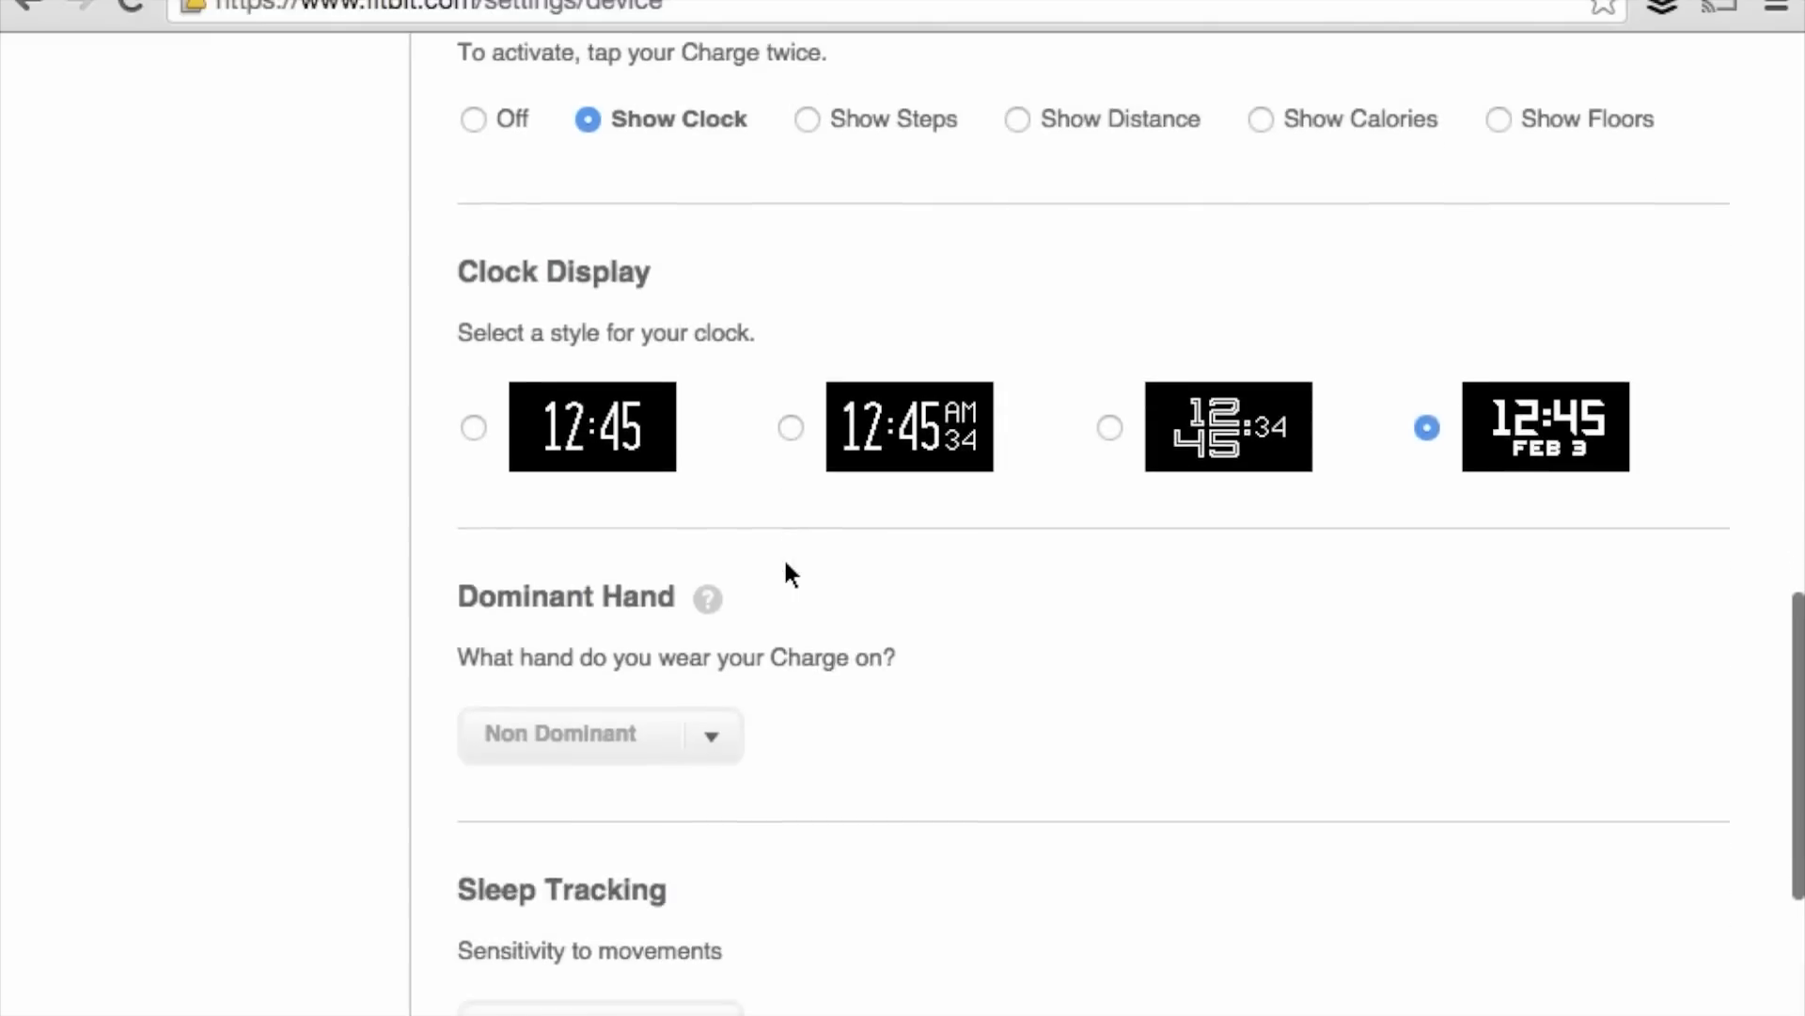
scroll(down, 3)
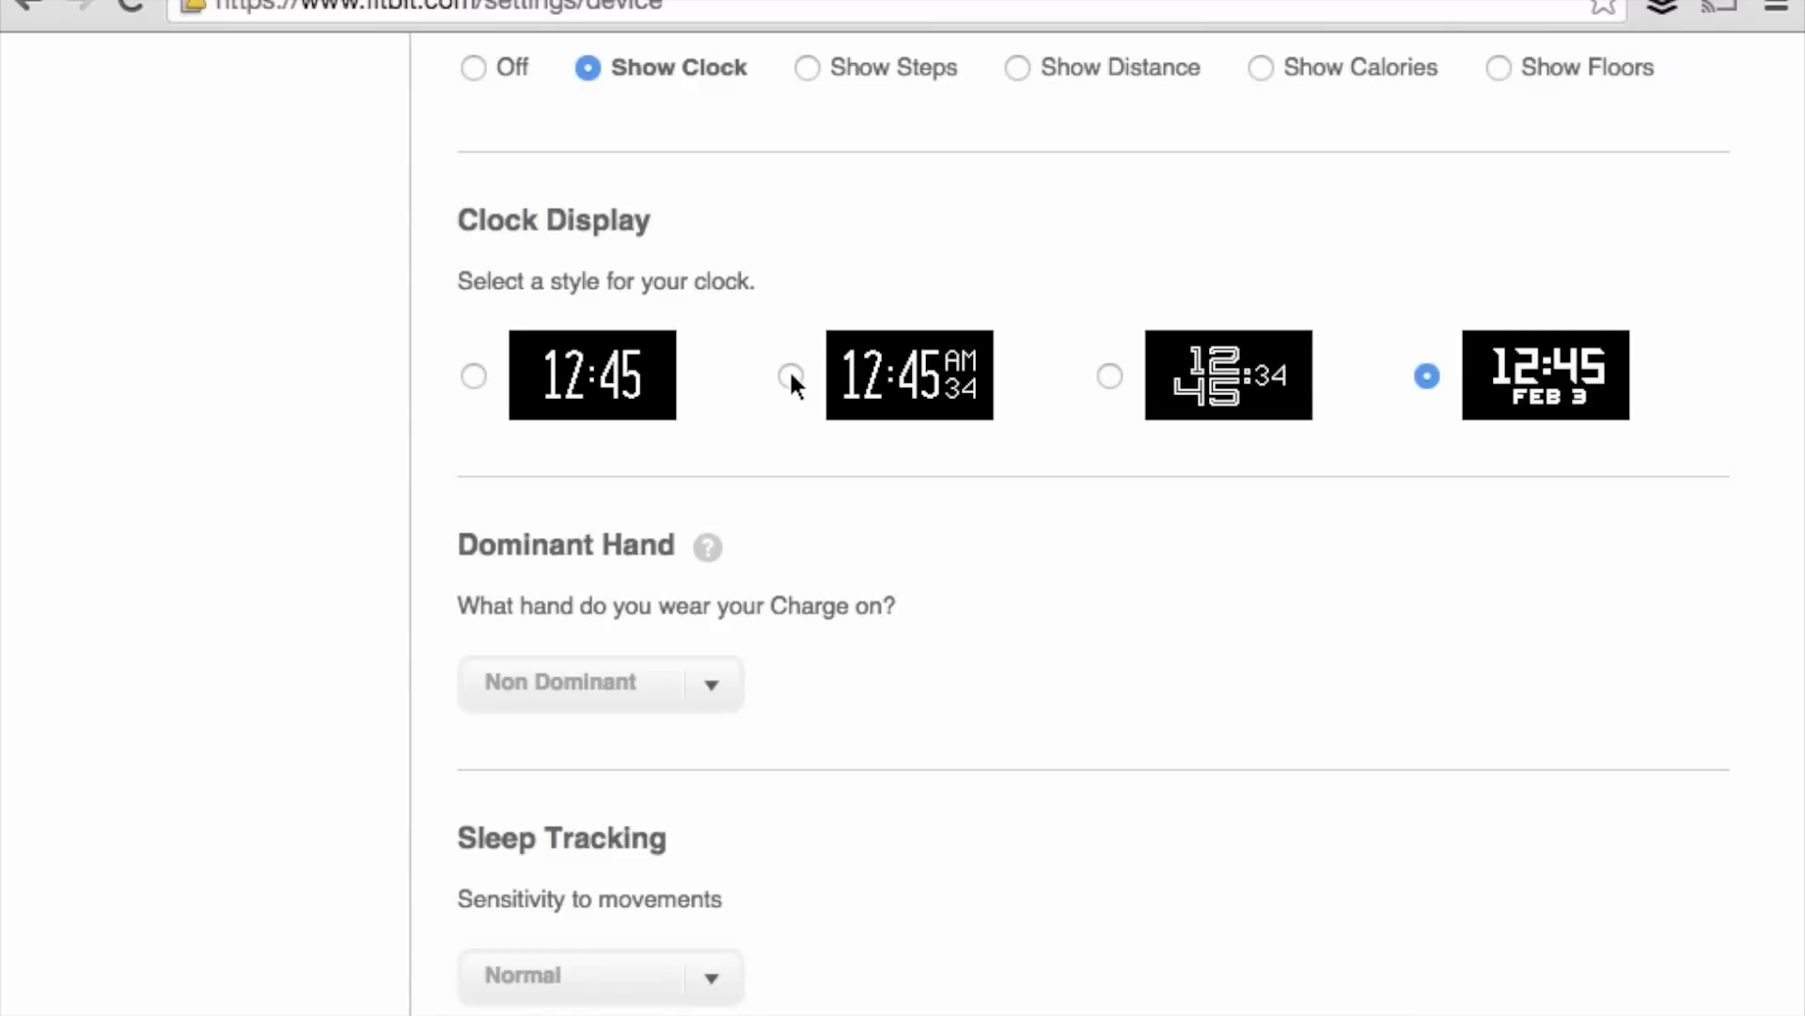
click(792, 376)
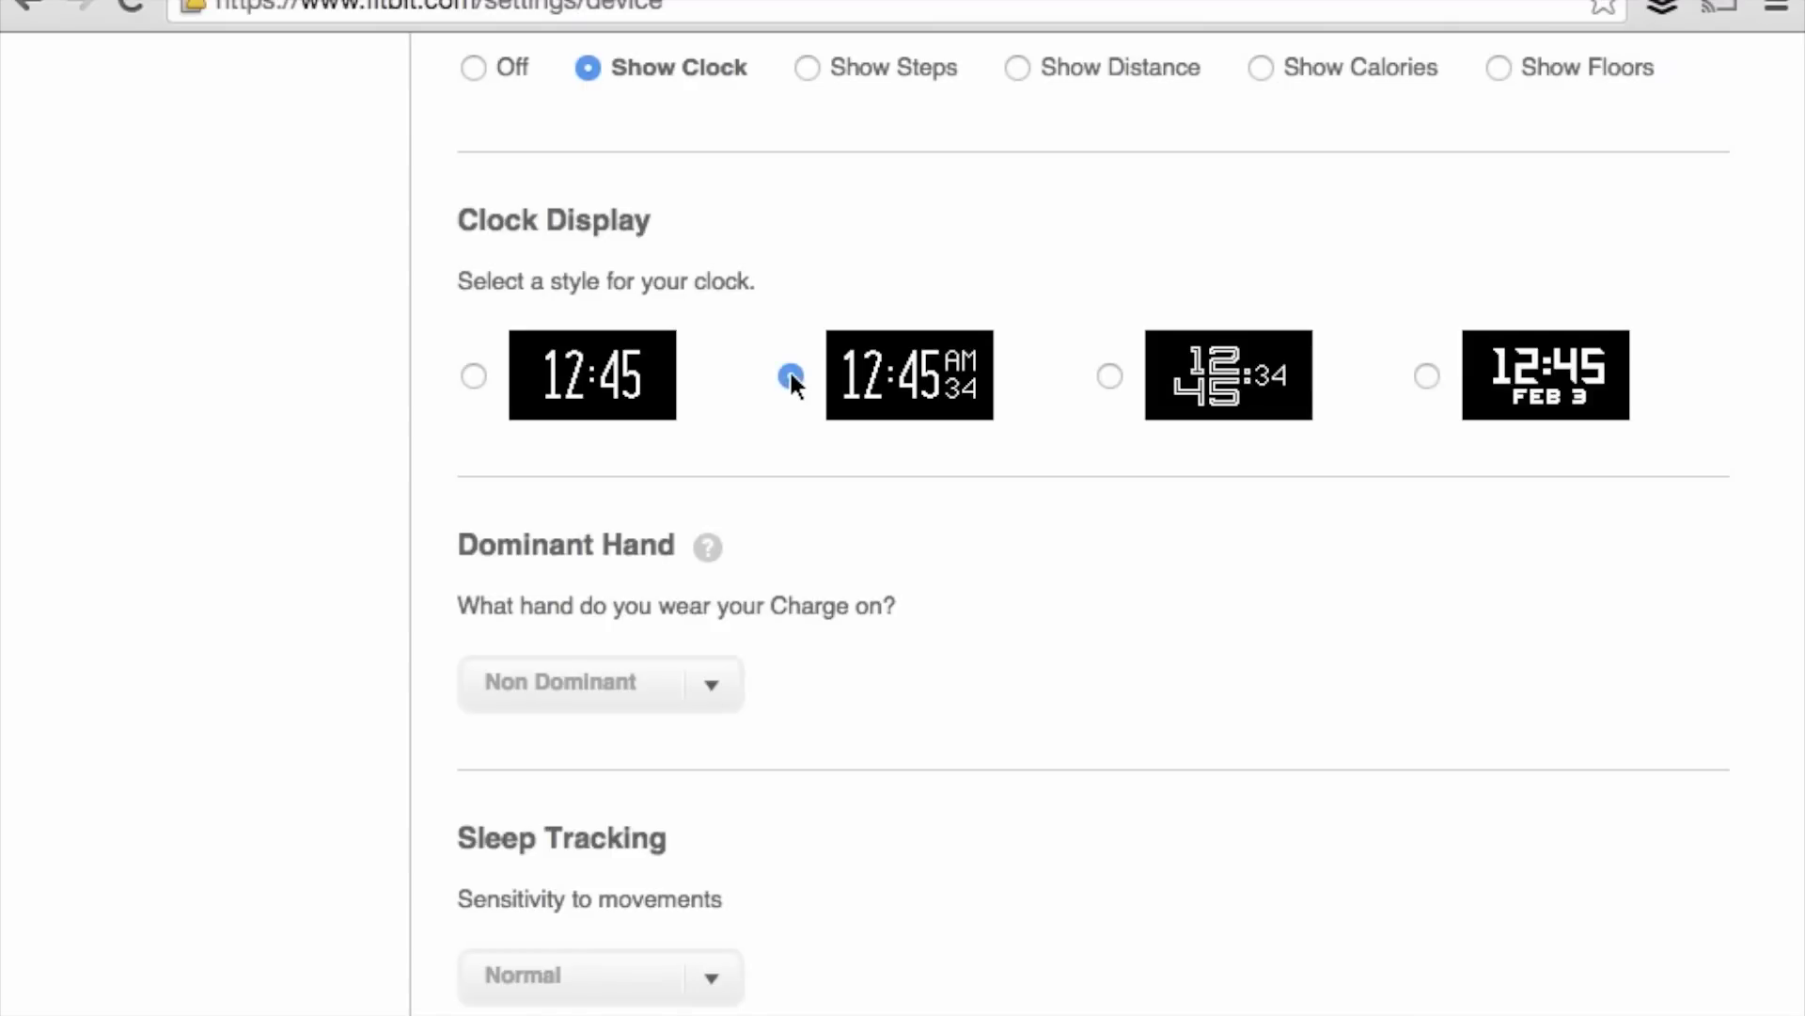
- Review the Dominant Hand choices and leave the wrist setting at Non Dominant
scroll(down, 3)
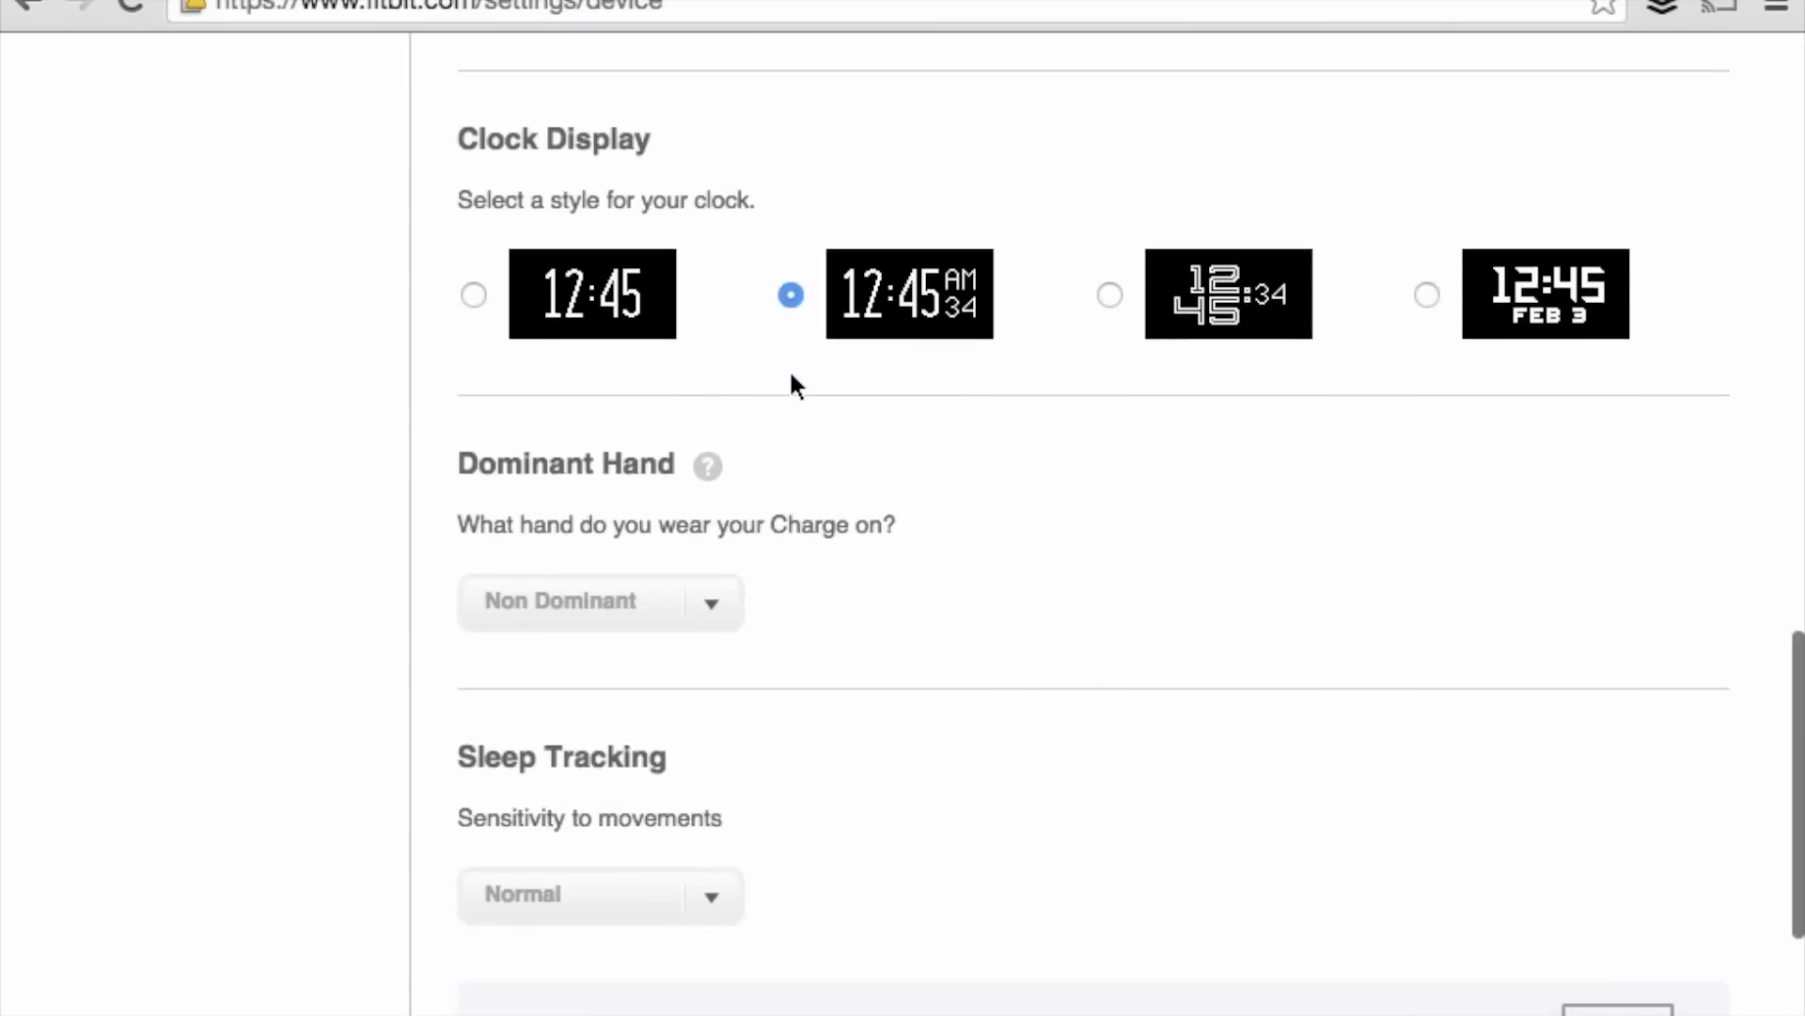
scroll(down, 3)
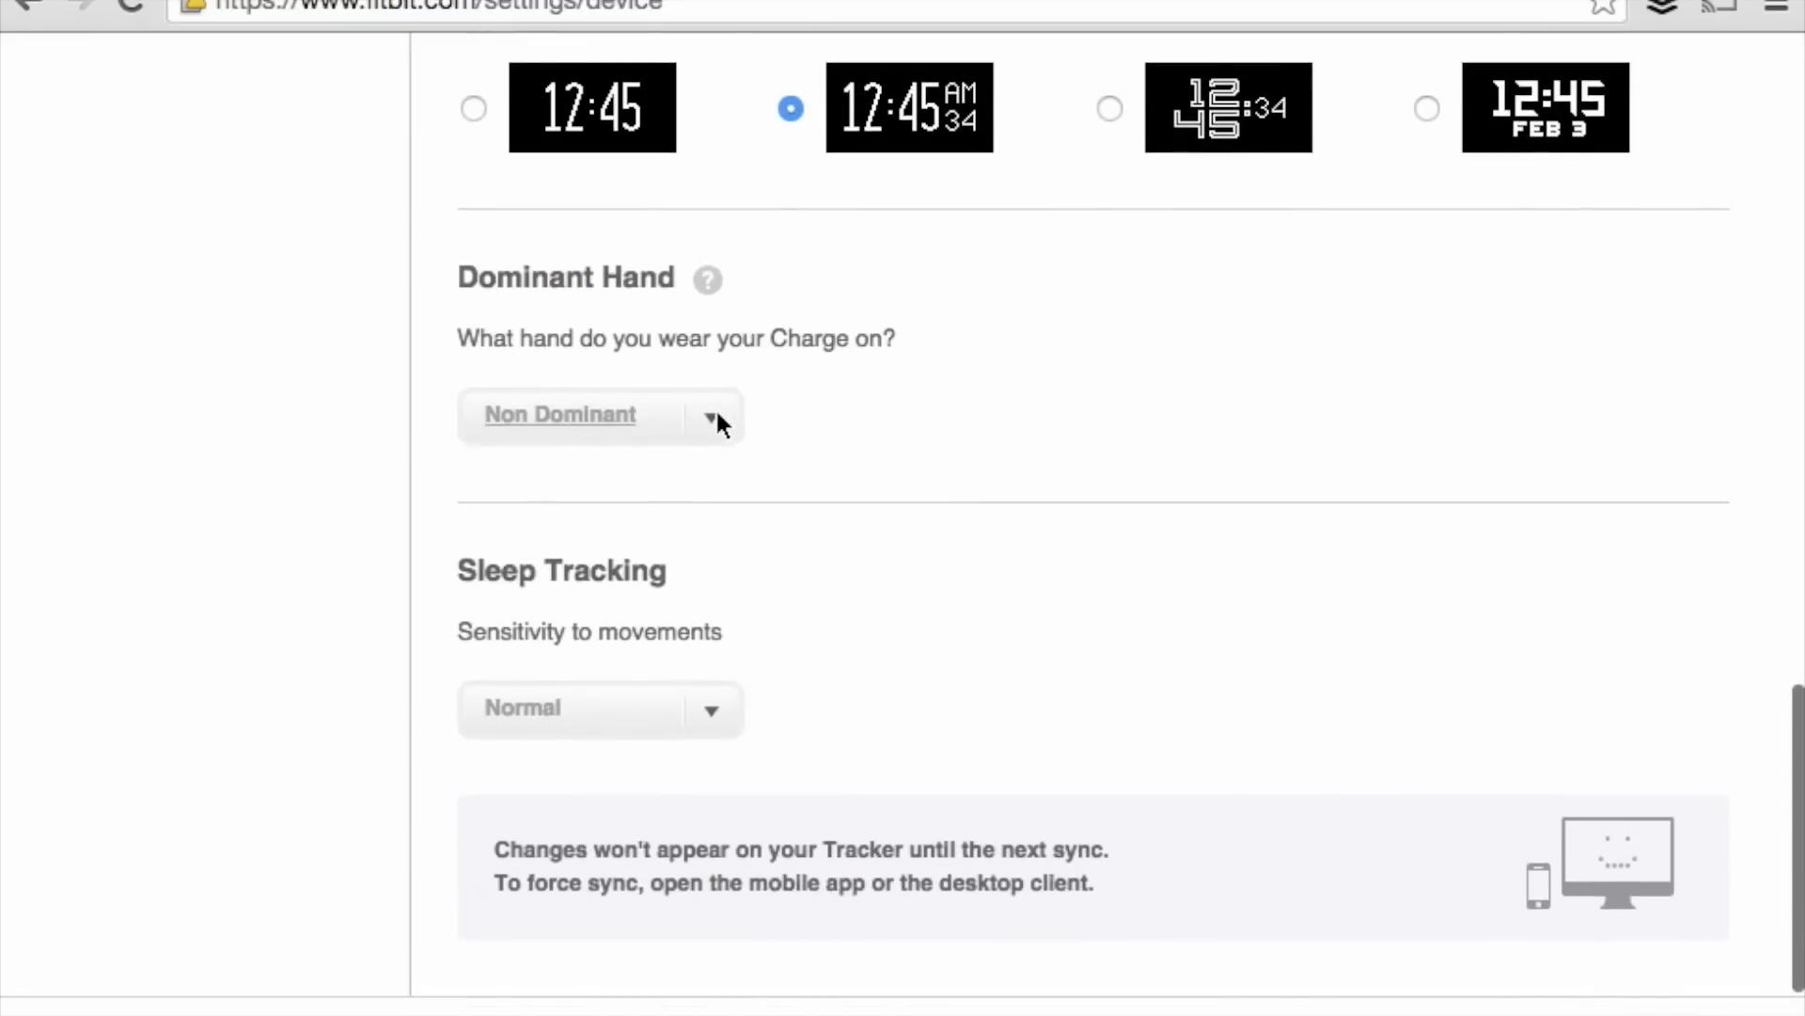
click(598, 415)
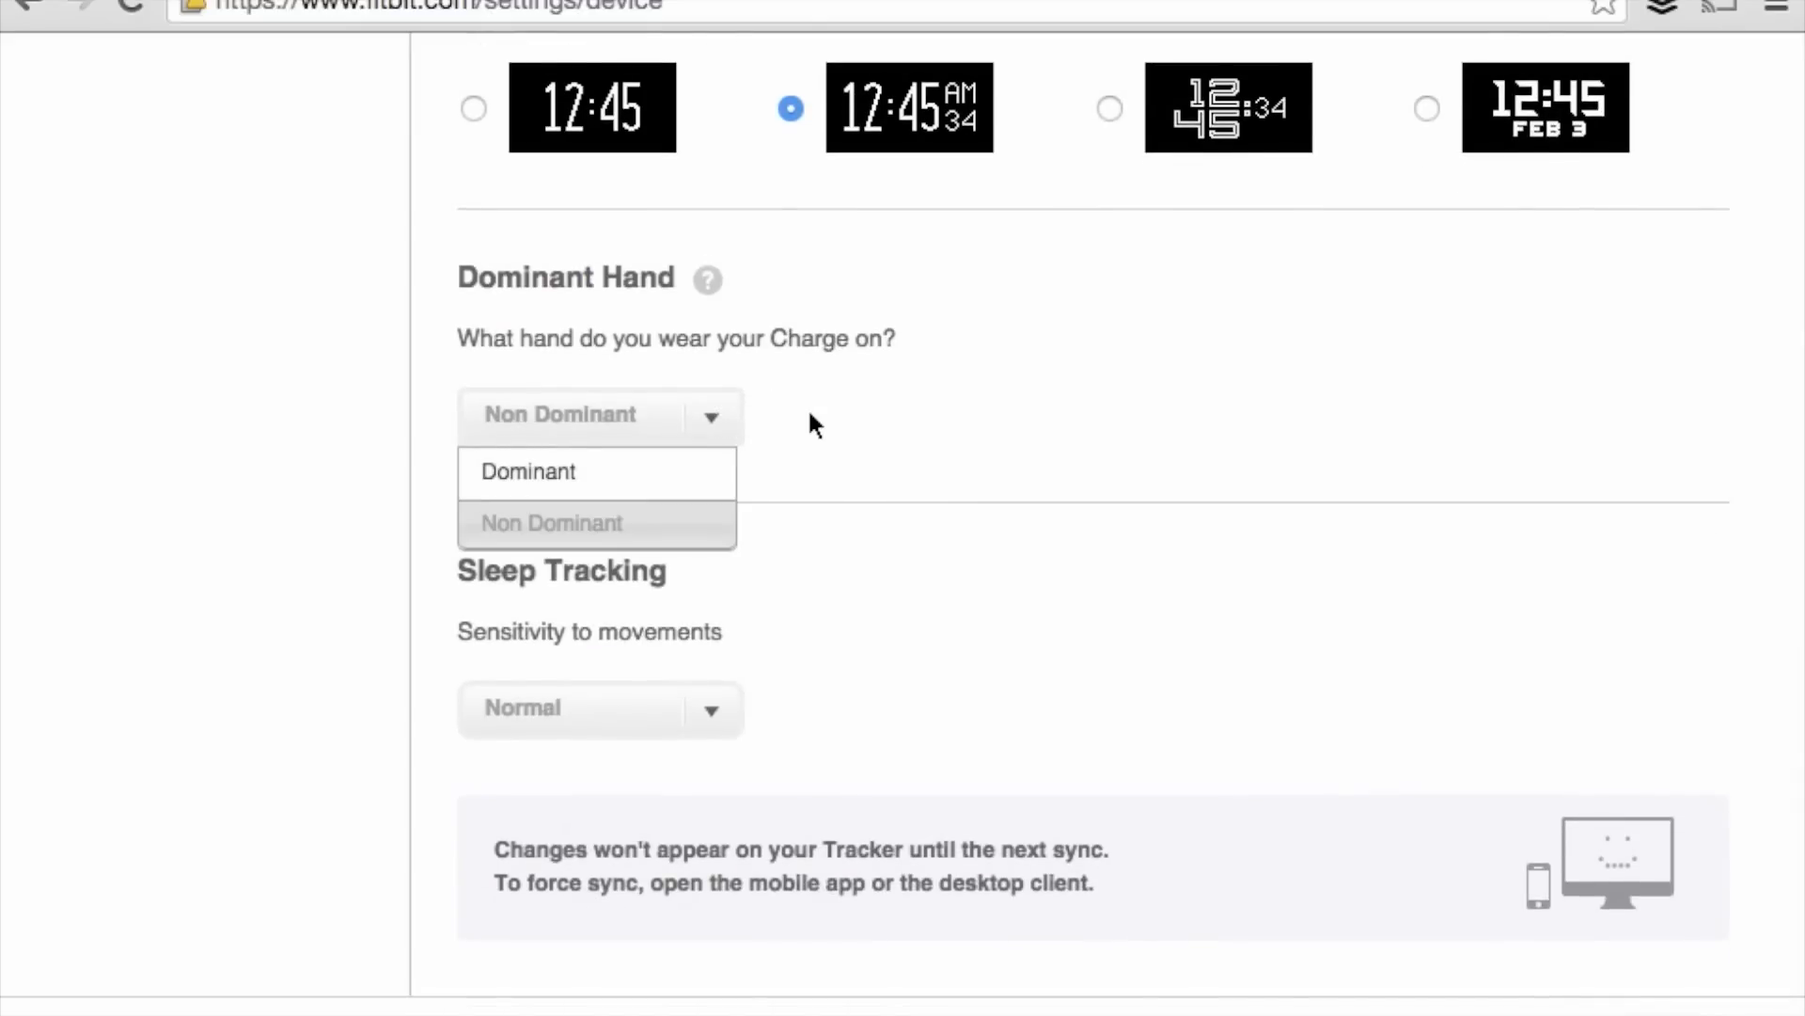
click(551, 523)
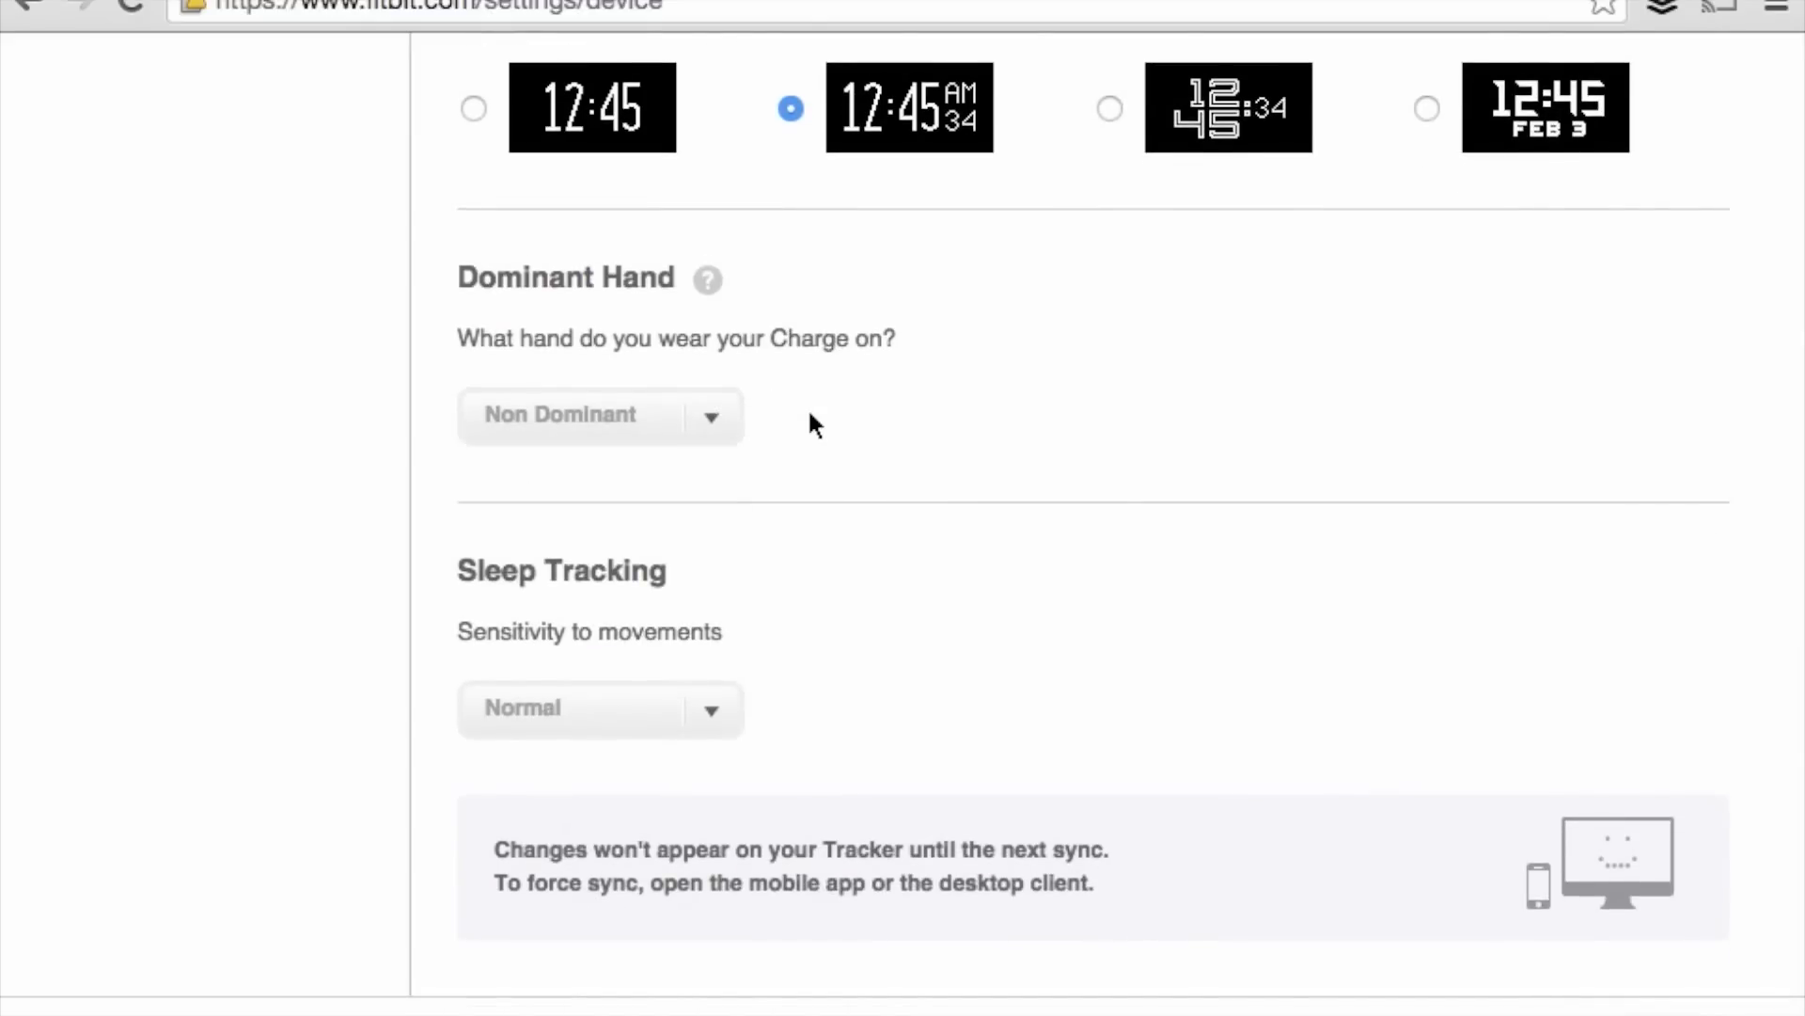
scroll(up, 3)
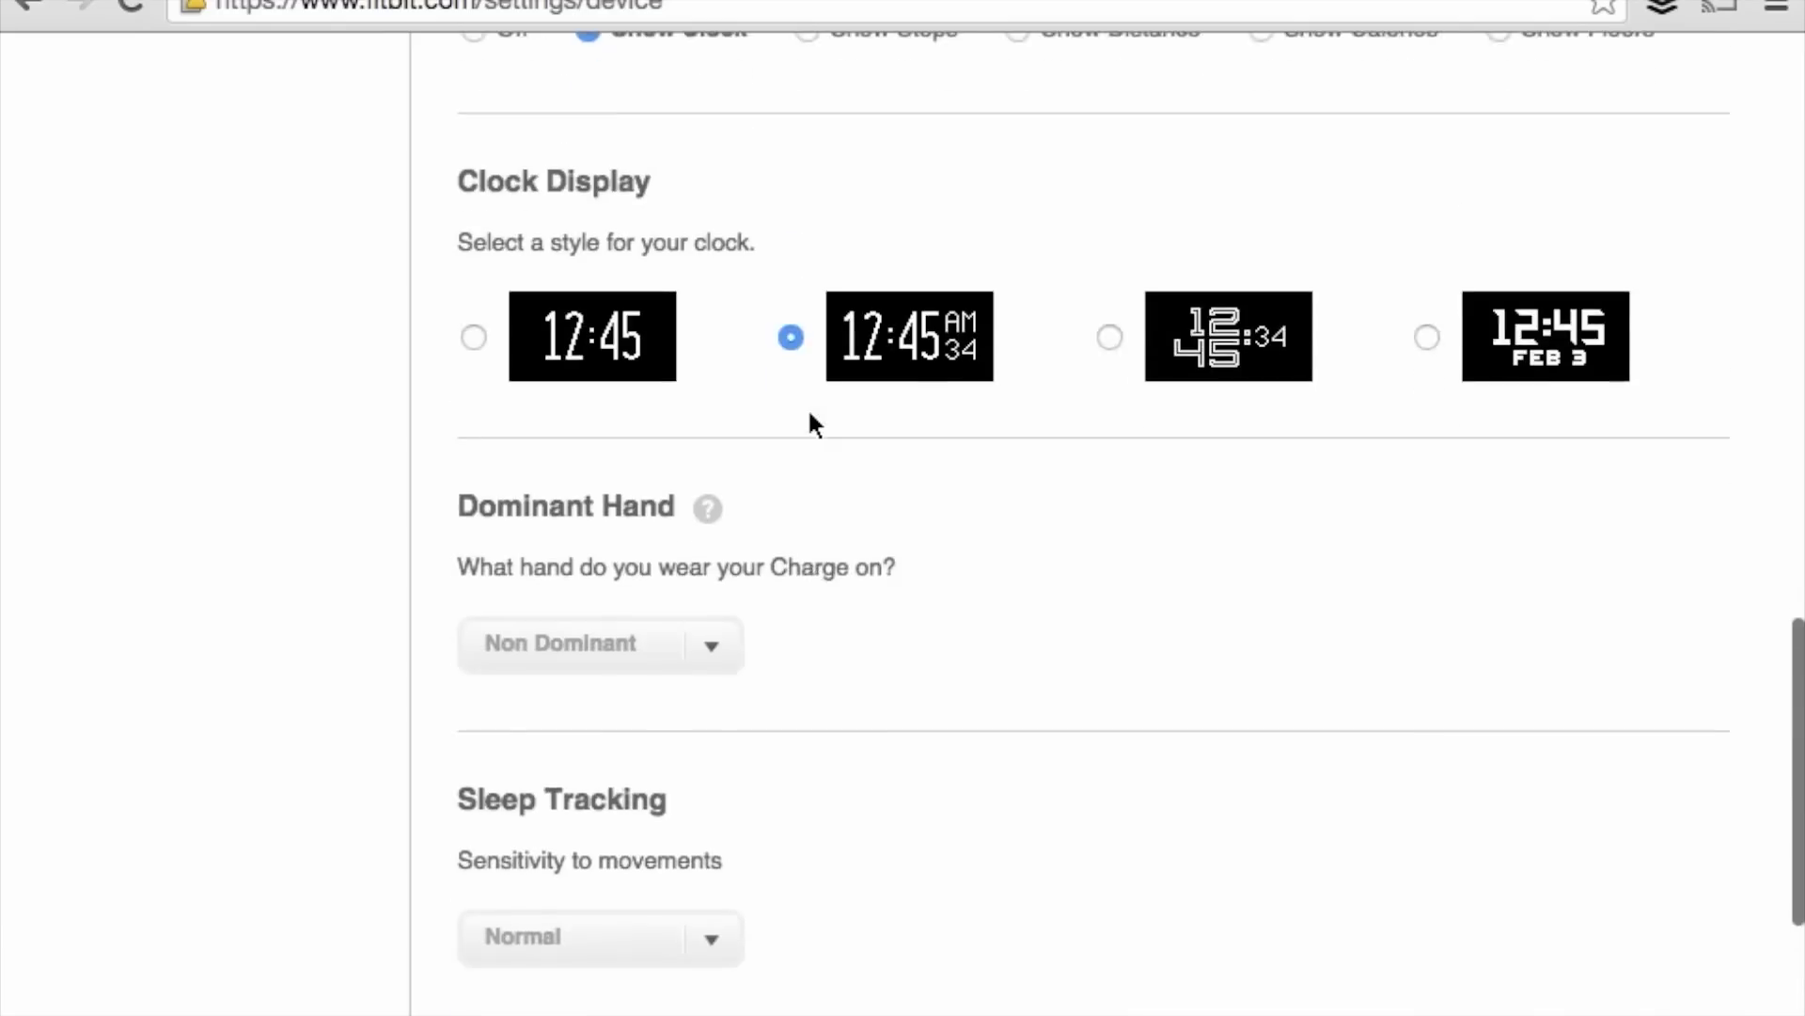
scroll(up, 3)
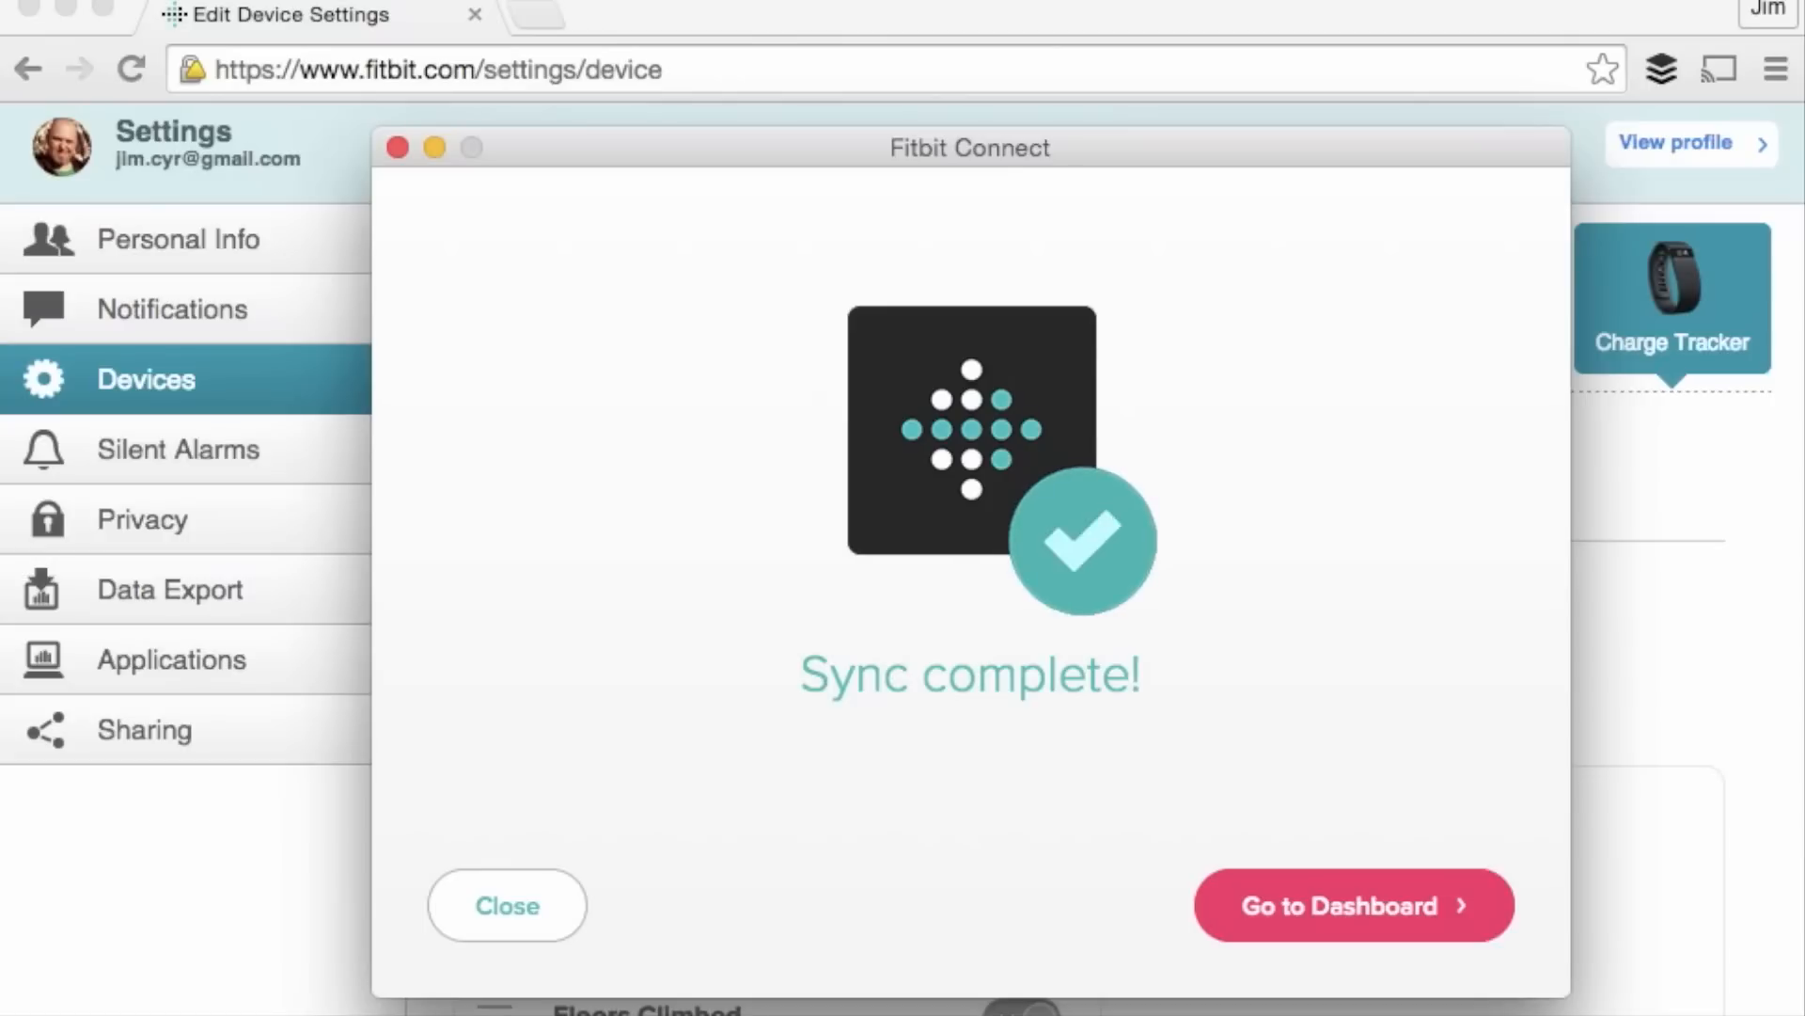
mouse_move(1544, 491)
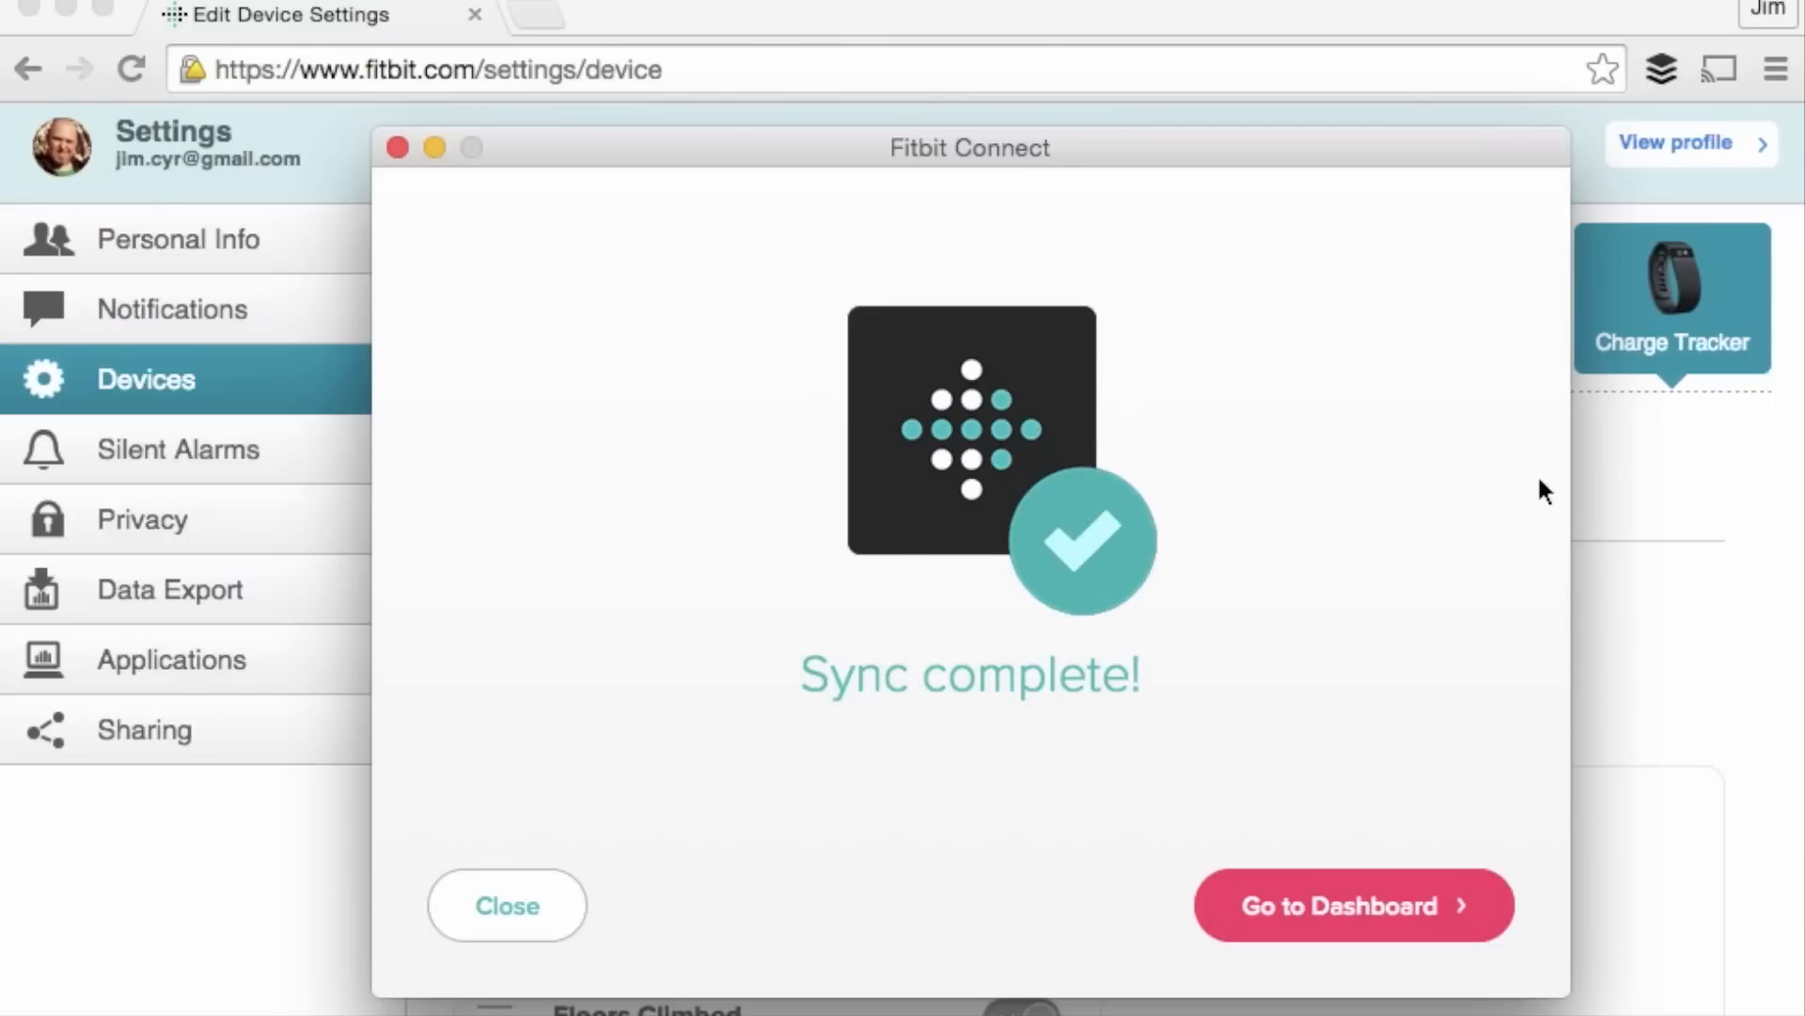